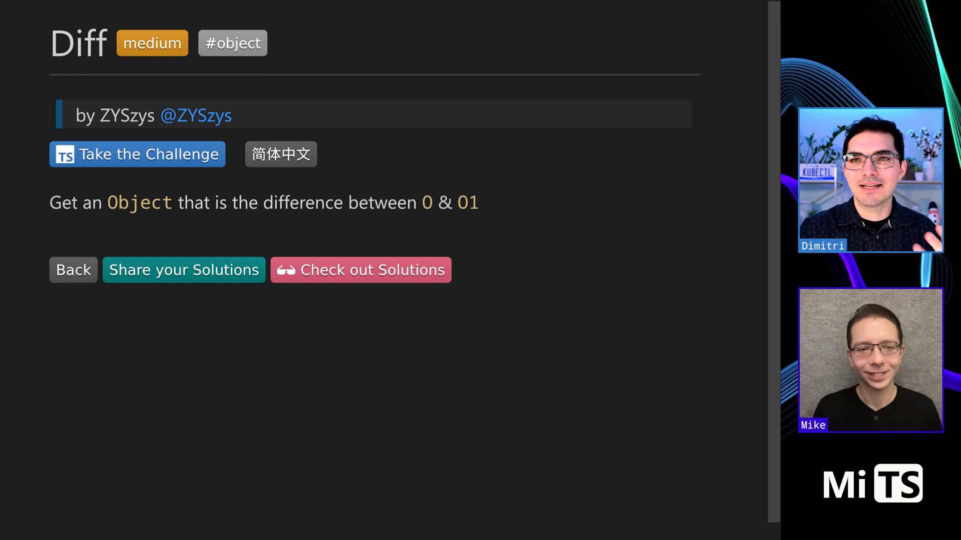
mouse_move(508, 208)
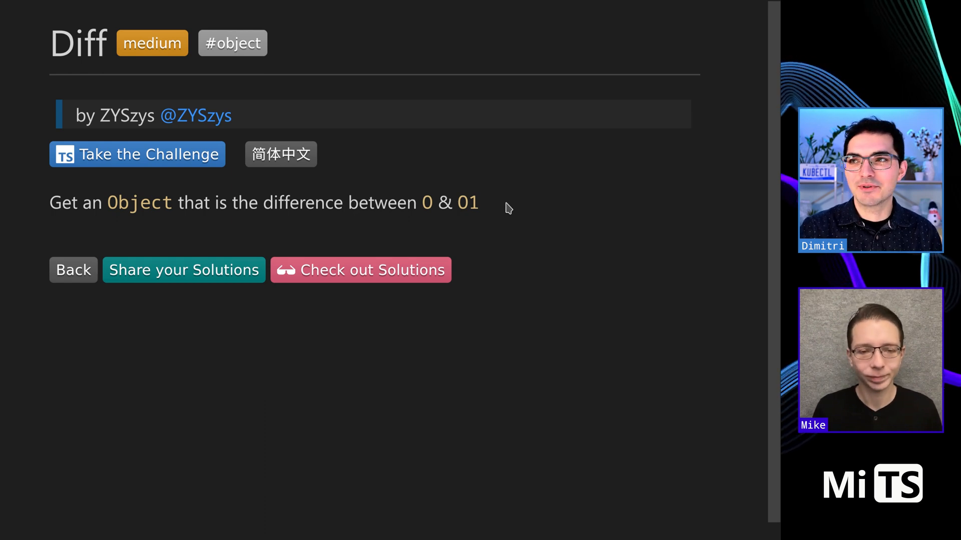
- Review the challenge file and its test cases, including the expected object type of B2
left_click(137, 154)
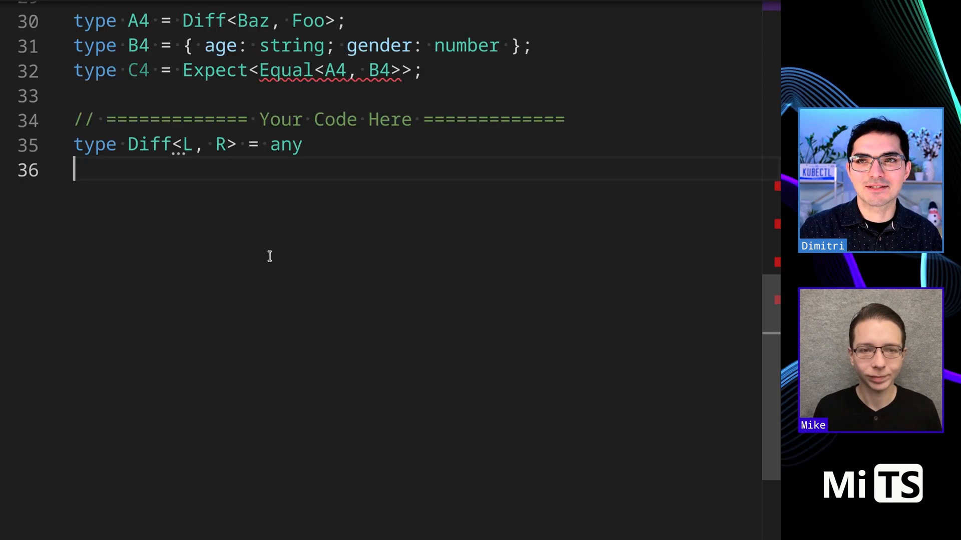
scroll("up", 3)
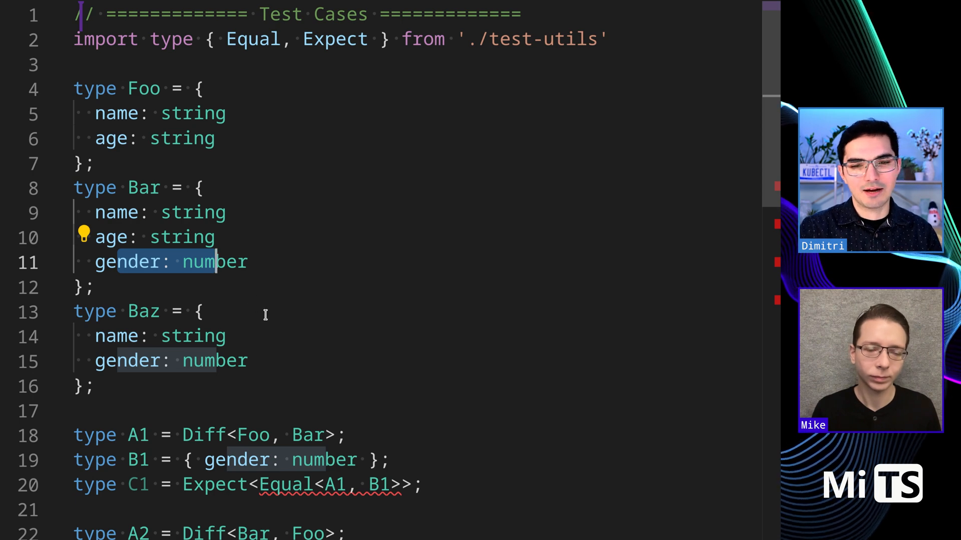
scroll("down", 3)
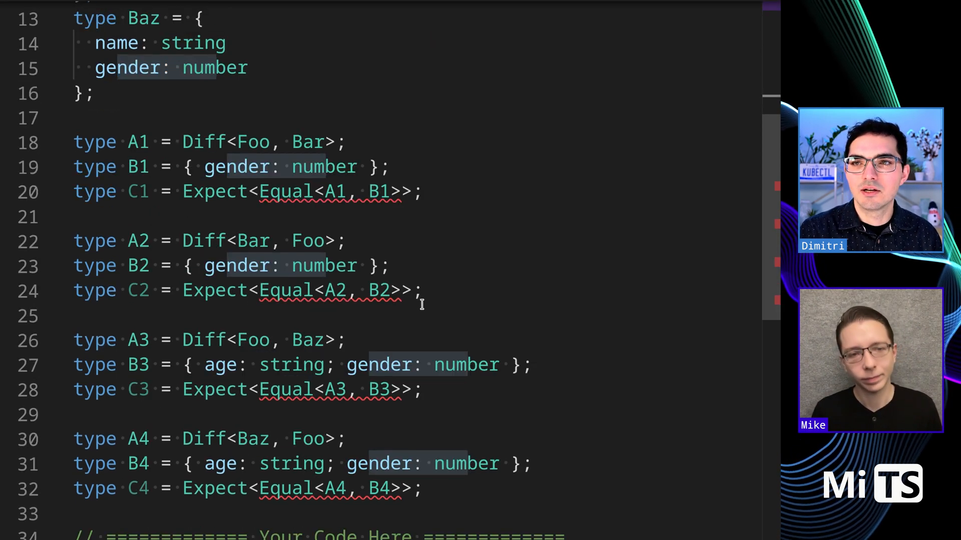
scroll("up", 3)
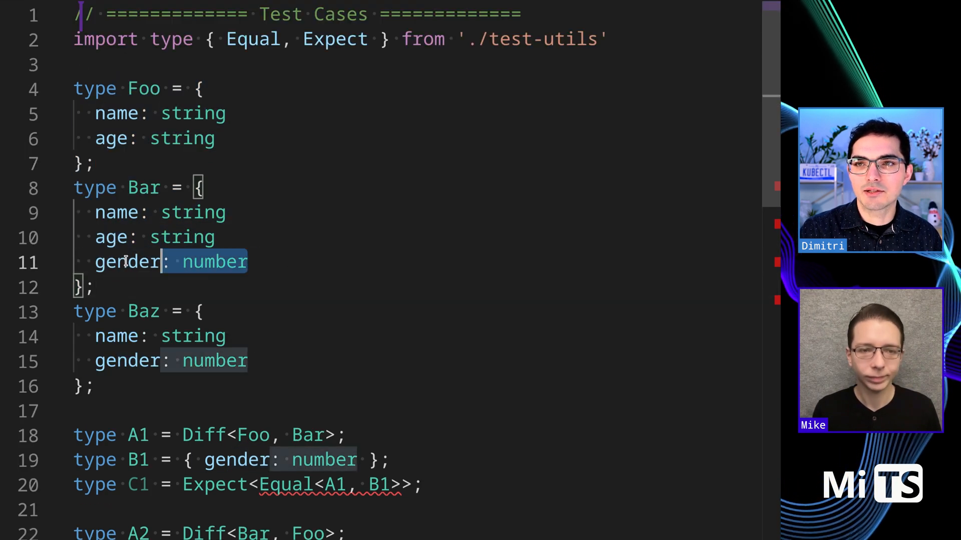
scroll("down", 3)
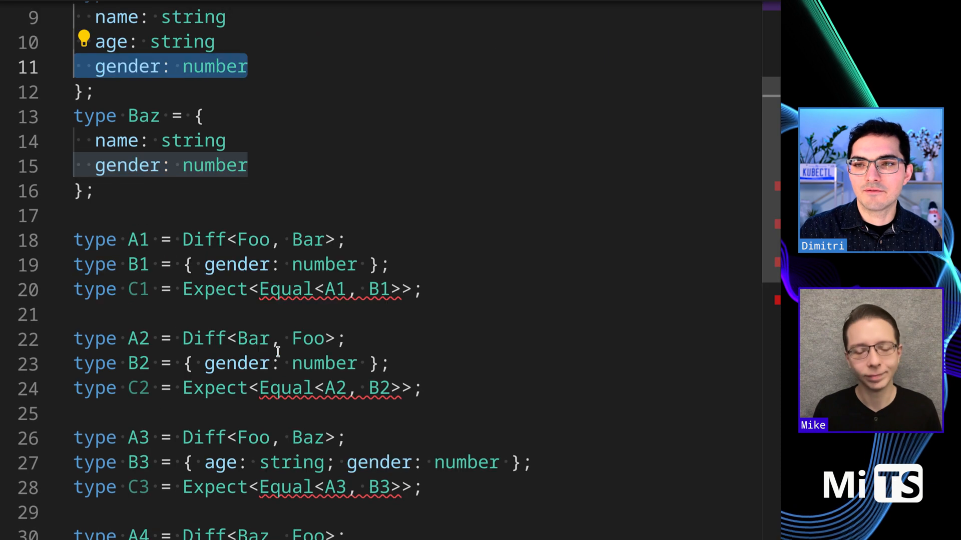
scroll("up", 3)
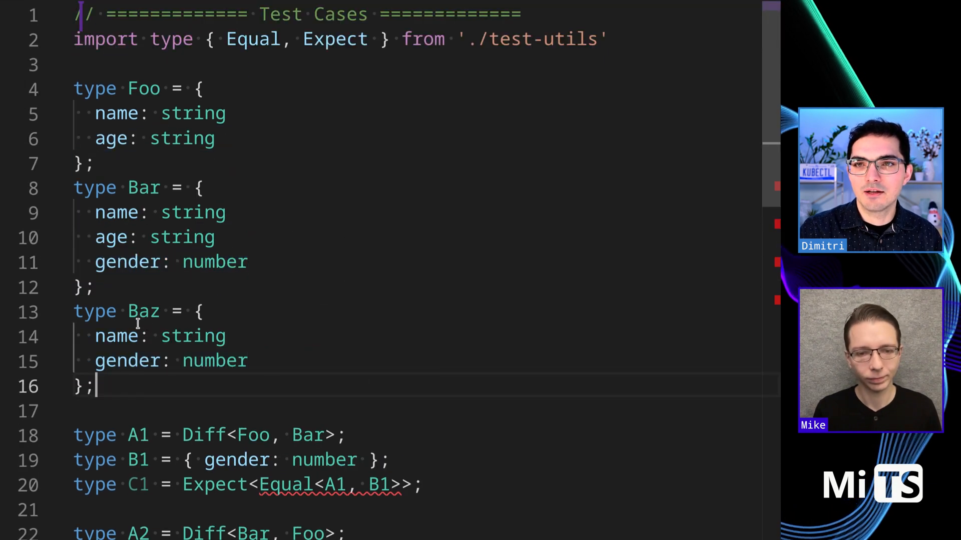
scroll("down", 3)
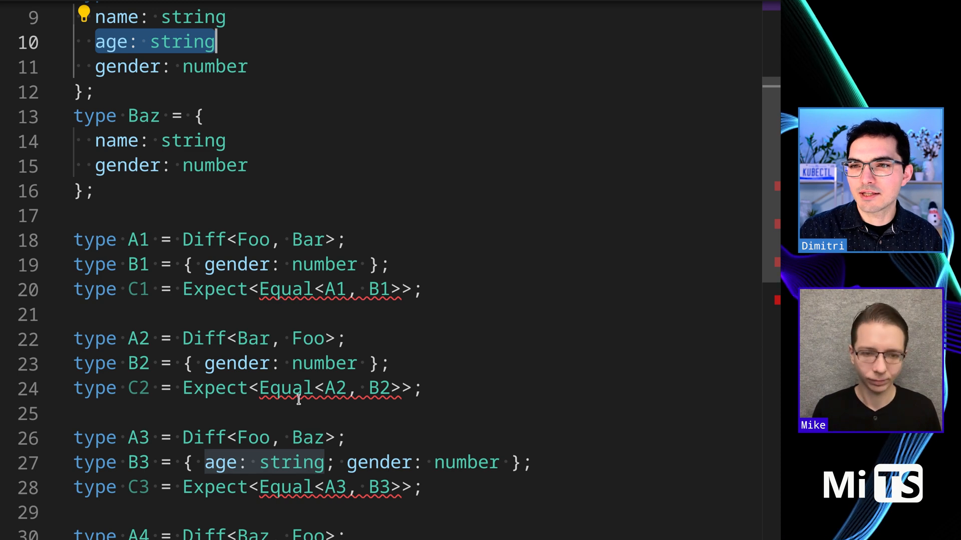
scroll("down", 3)
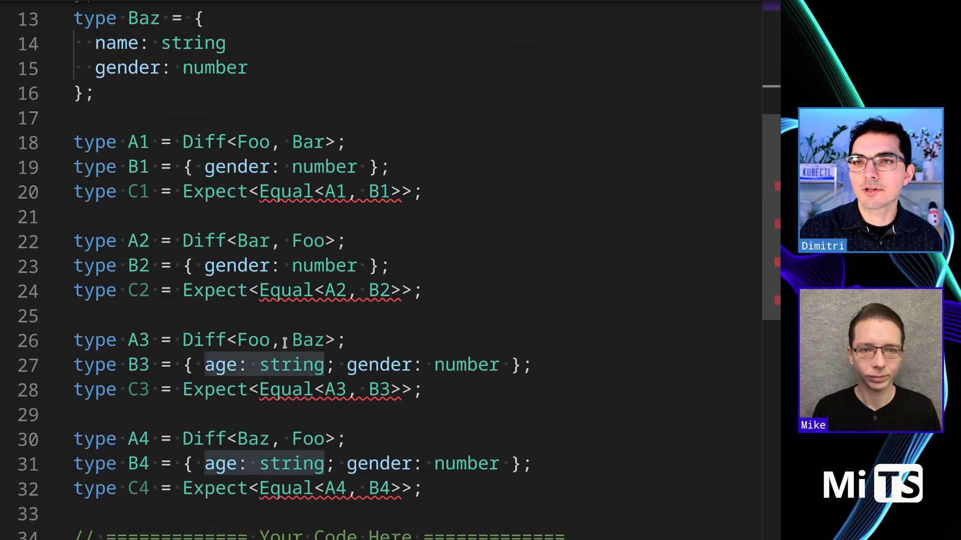
double_click(323, 265)
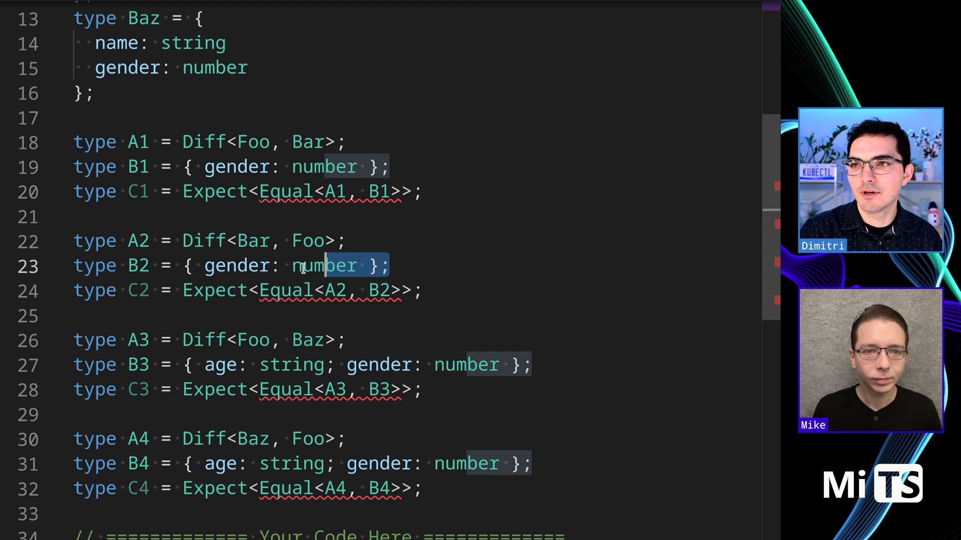
scroll("up", 3)
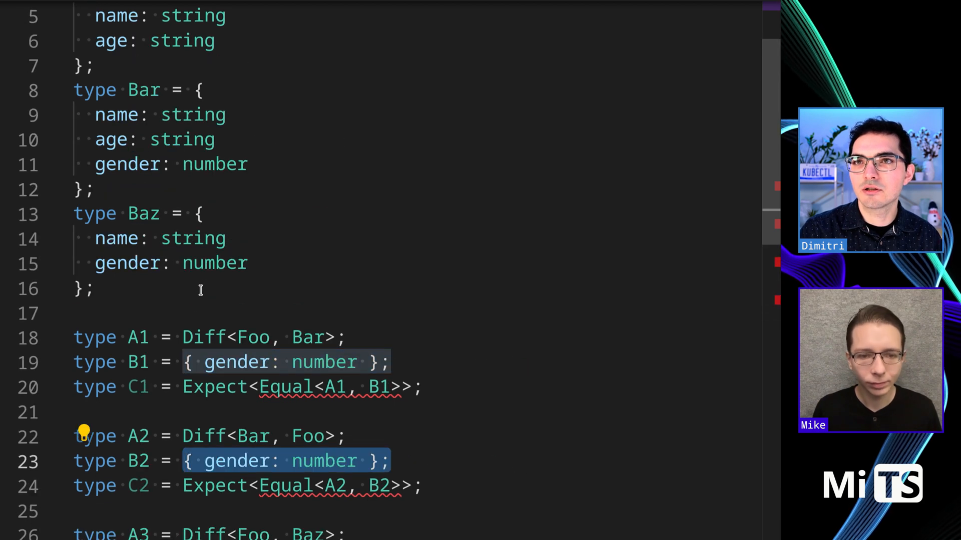
mouse_move(202, 337)
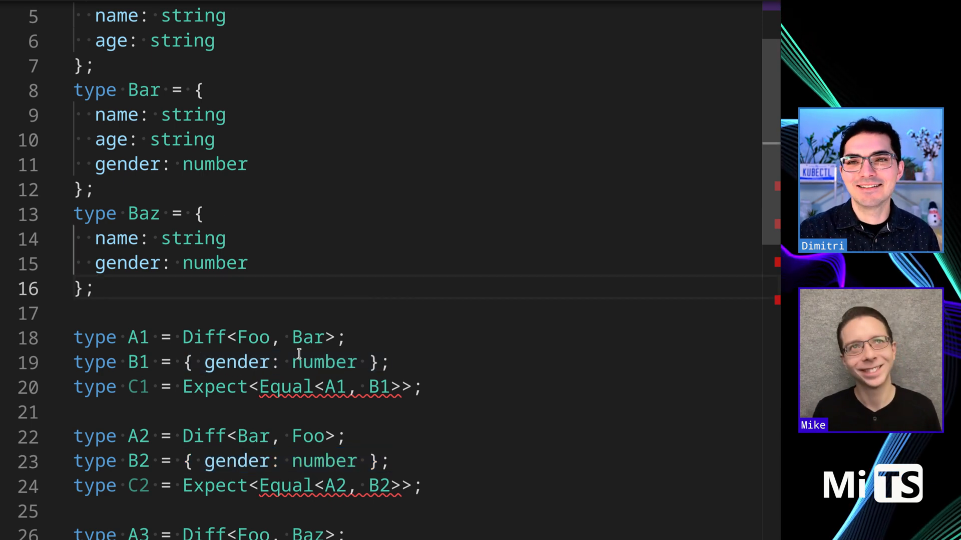
scroll("down", 3)
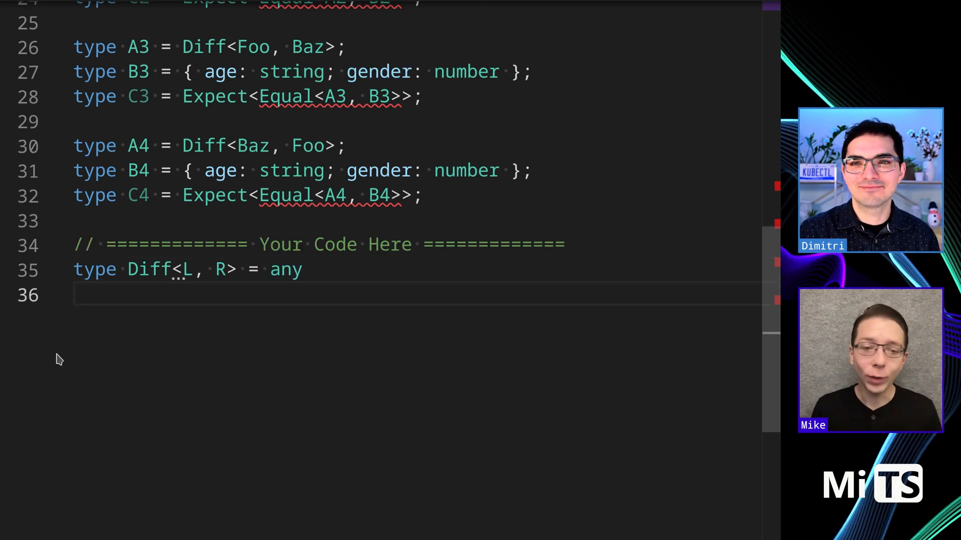
- Replace Diff's any stub with a mapped type returning L[key] when key extends keyof L, else R[key], one branch per line
key("Backspace")
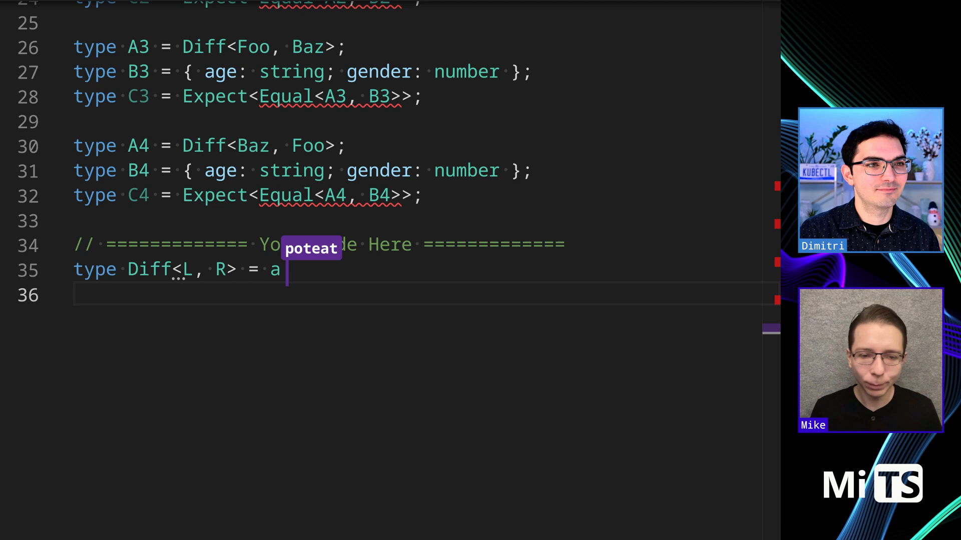
type("{")
left_click(417, 295)
type("[key in keyof (L & R")
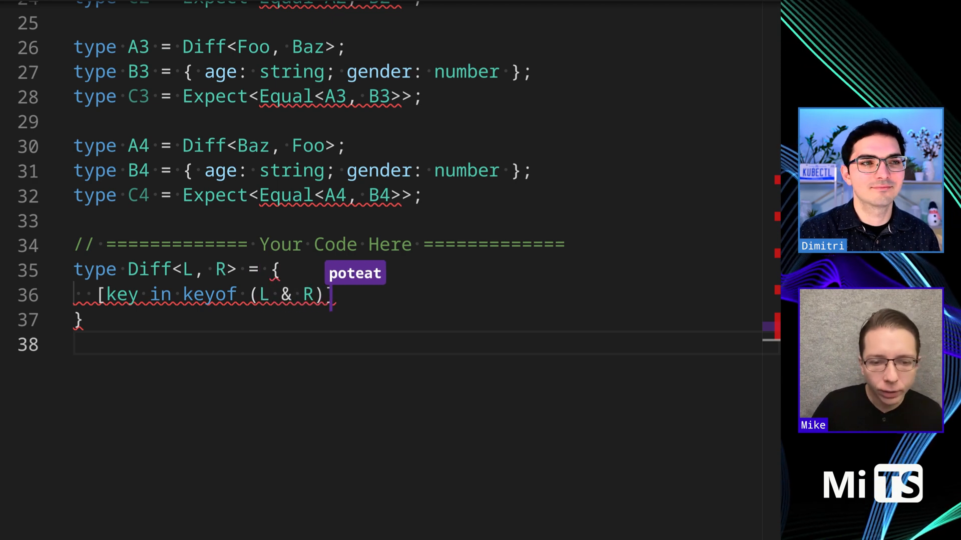
type("]")
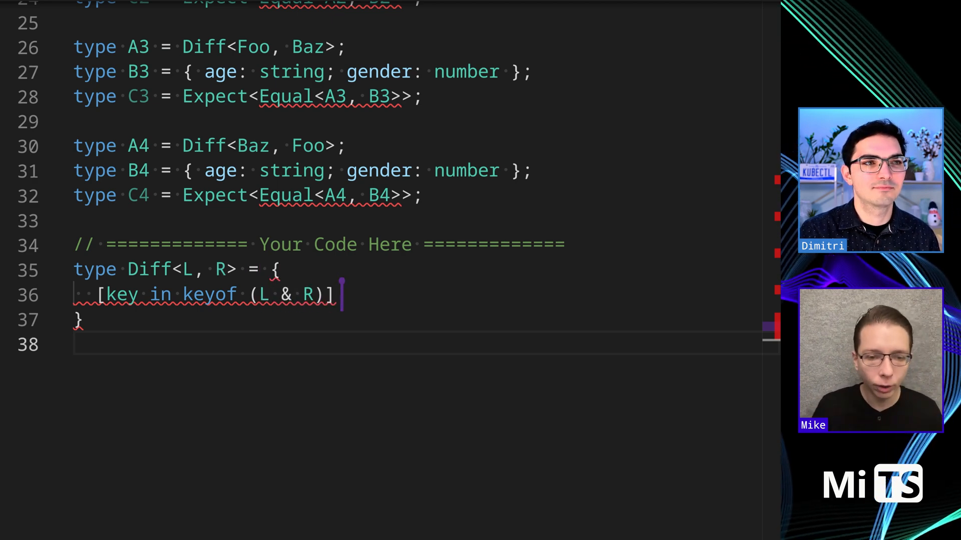
type(":")
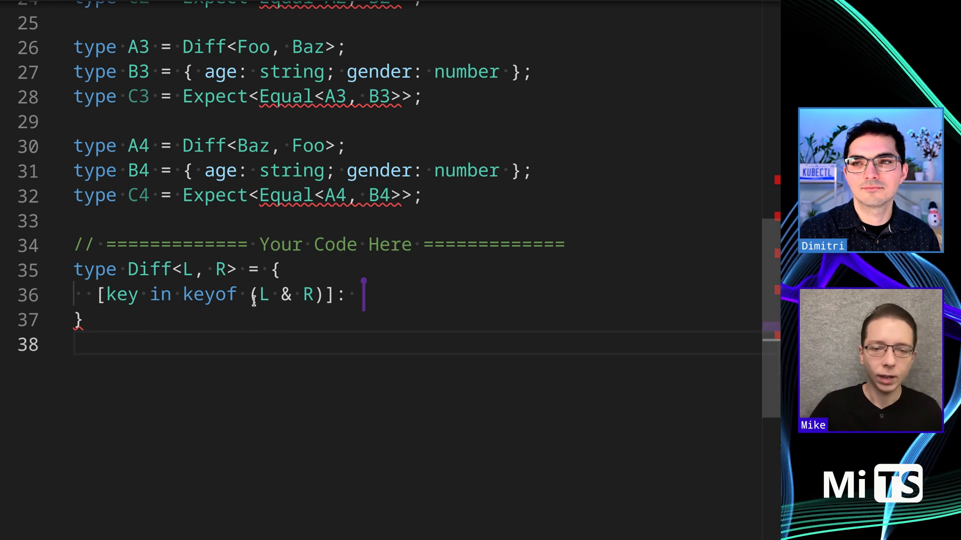
type("L e")
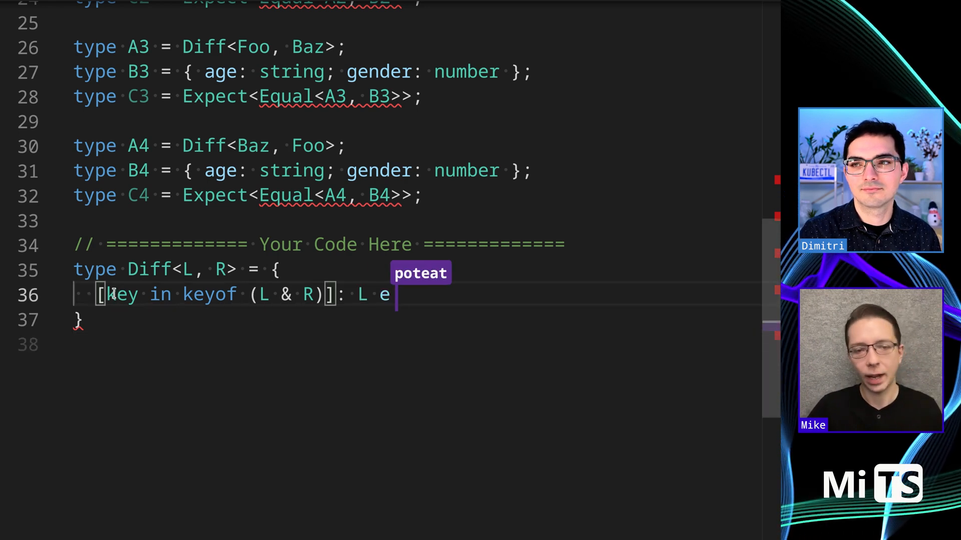
type("xteds")
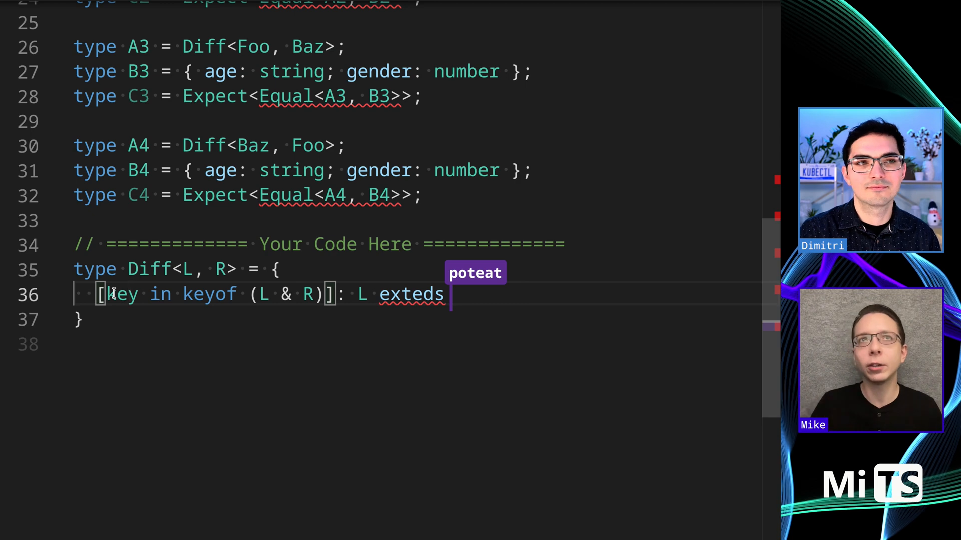
key("Backspace")
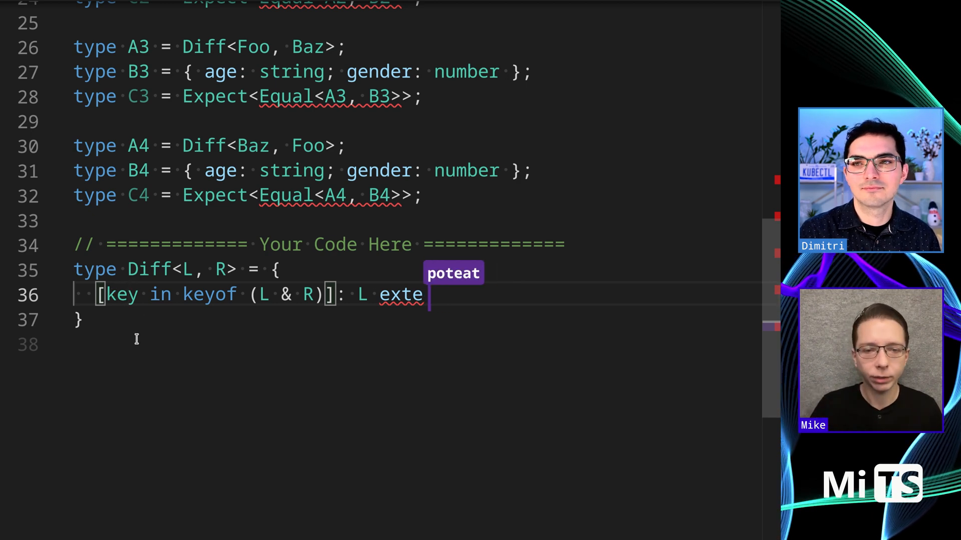
type("nds")
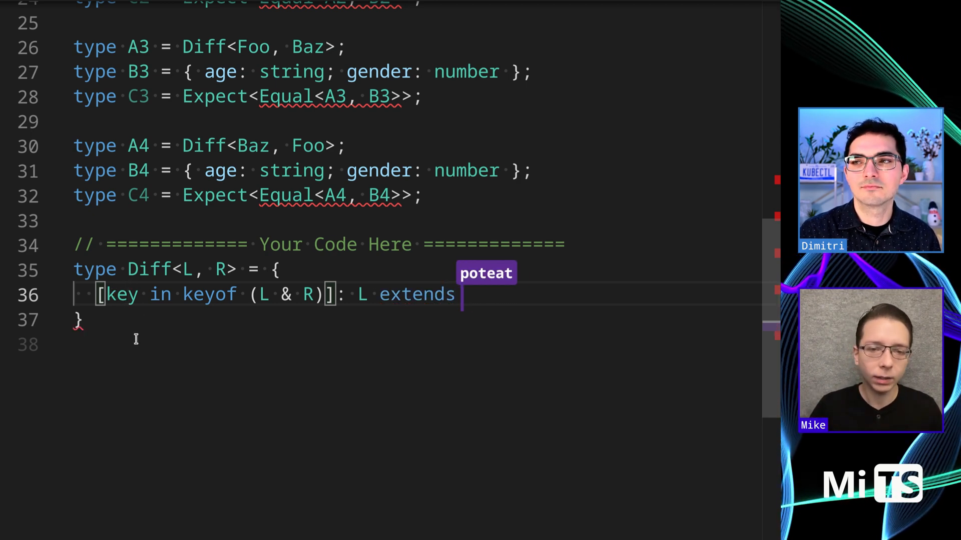
type("key exten")
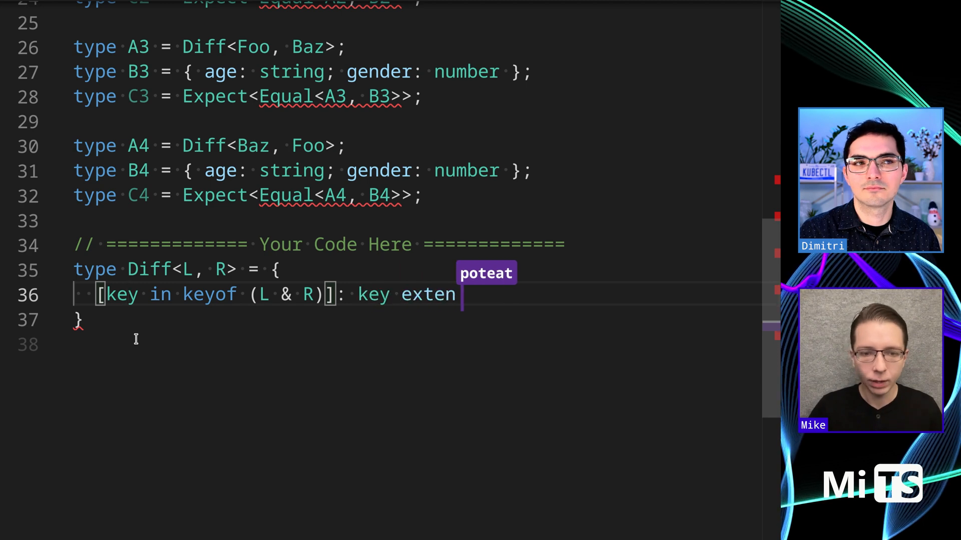
type("ds keyof")
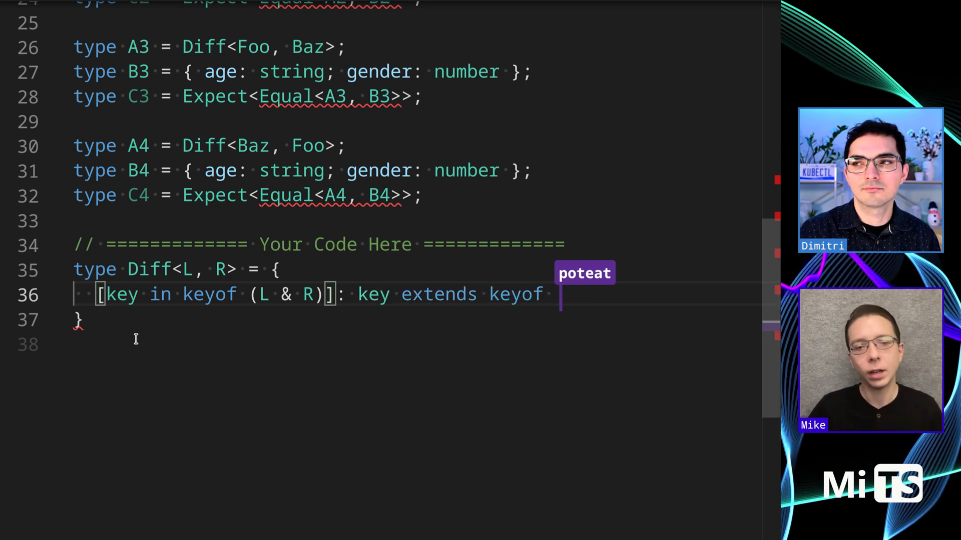
type("L ? L")
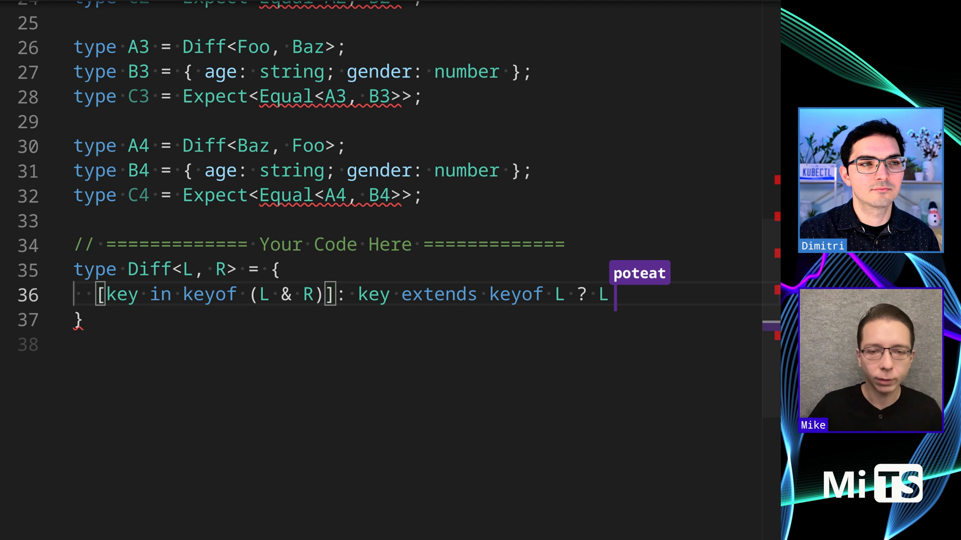
type("[key] : R[key")
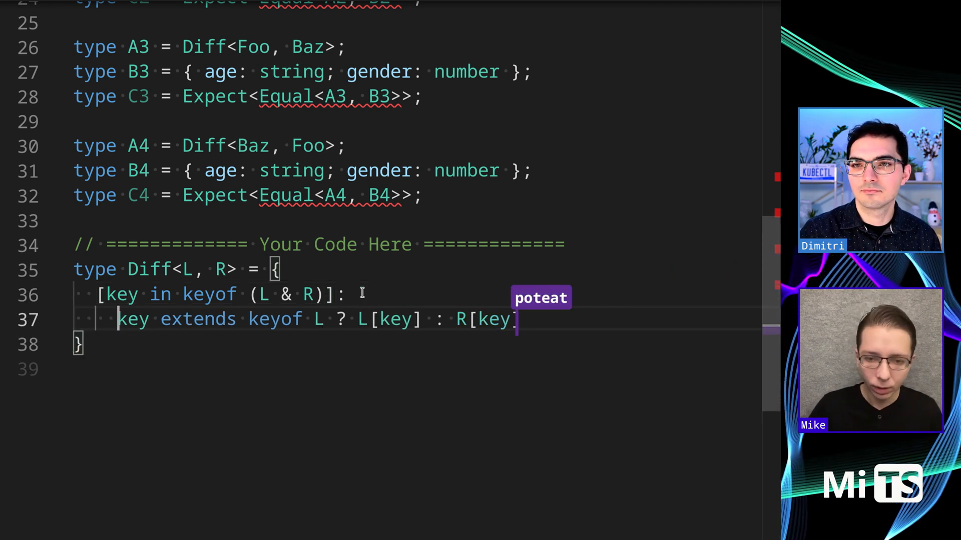
key("Enter")
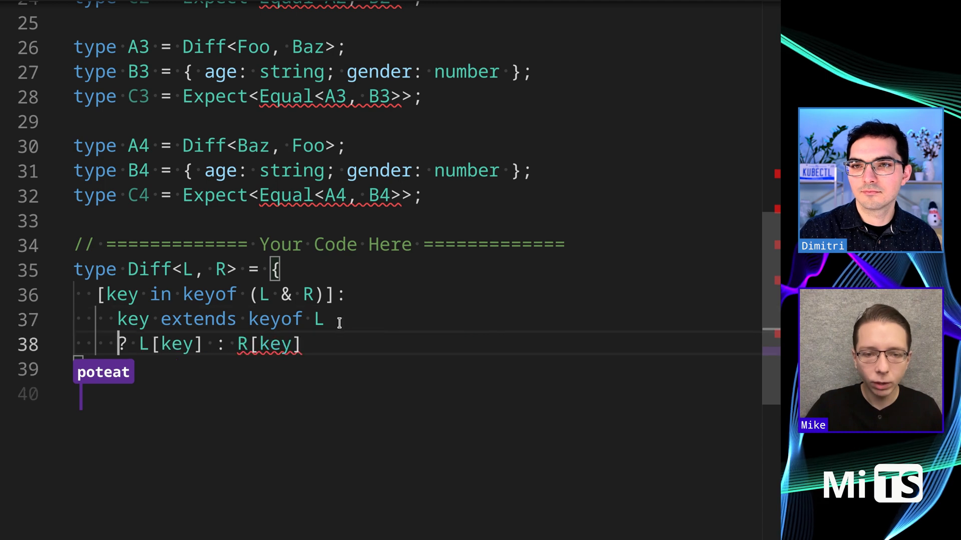
key("enter")
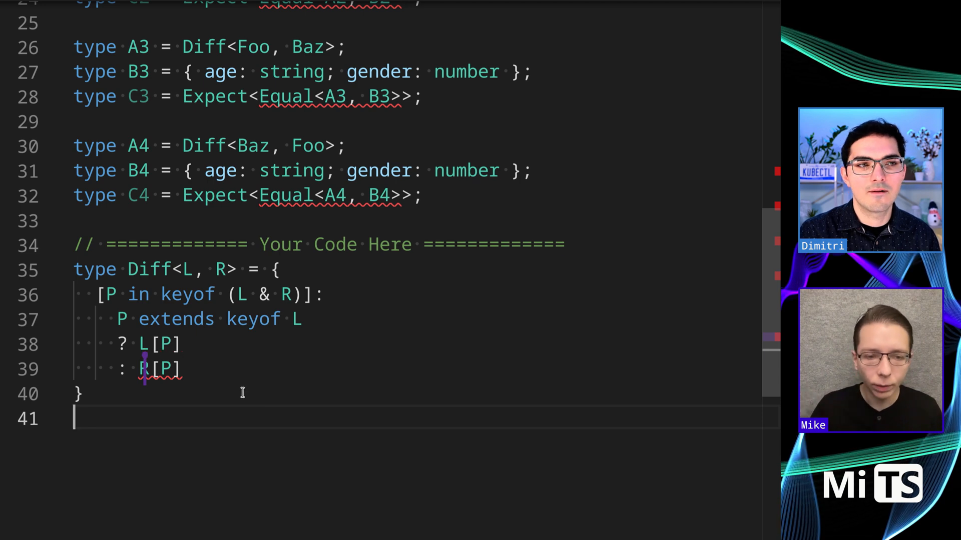
- Guard the fallback with P extends keyof R ? R[P] : never and begin an as clause after the key
type("P extends keyof")
type(": never")
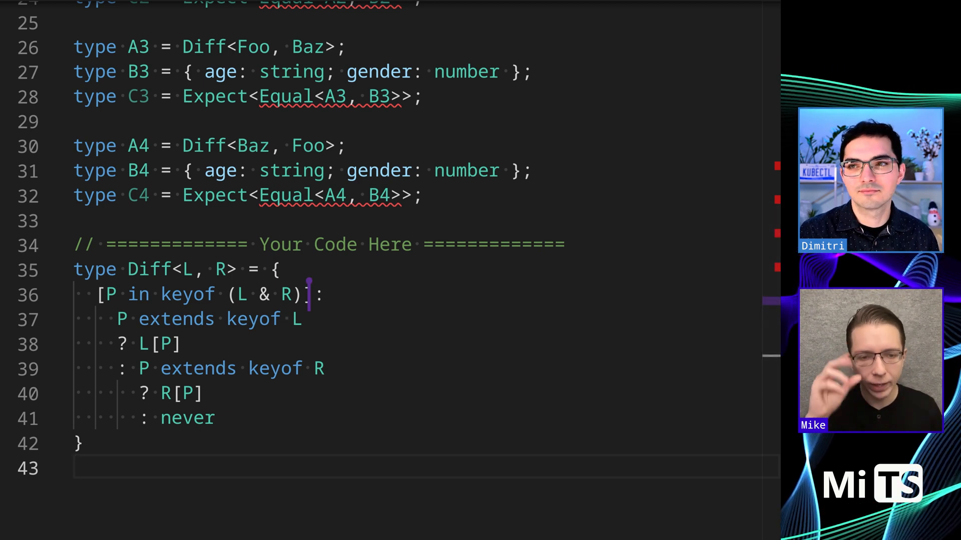
mouse_move(144, 368)
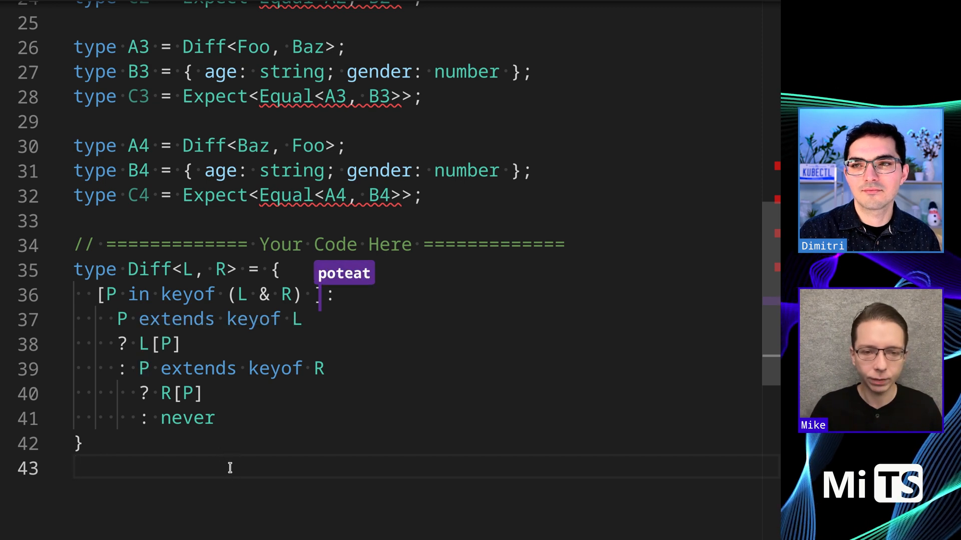
type("as")
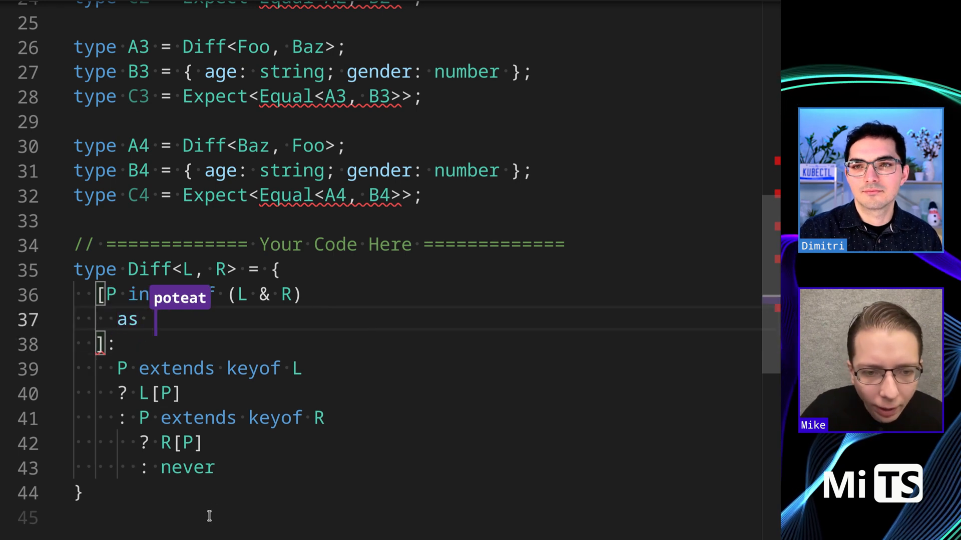
- Write the as clause P extends keyof L ? P extends keyof R ? never : P : P across separate lines
type("P extends keyof L")
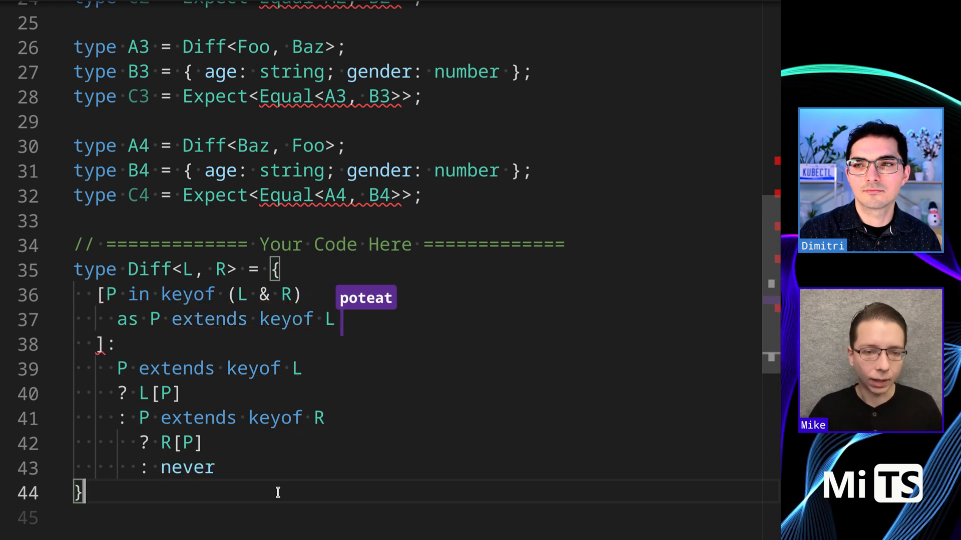
type("?")
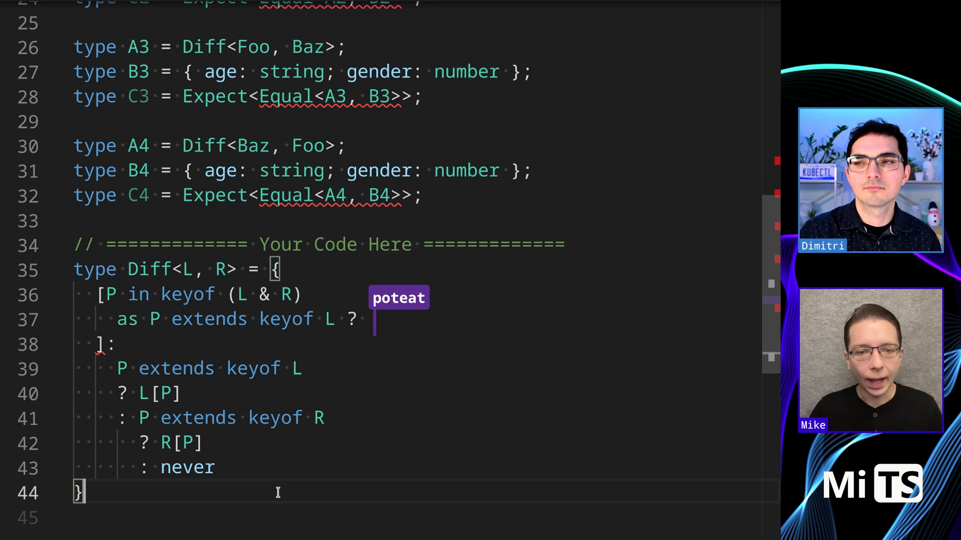
type("P extends")
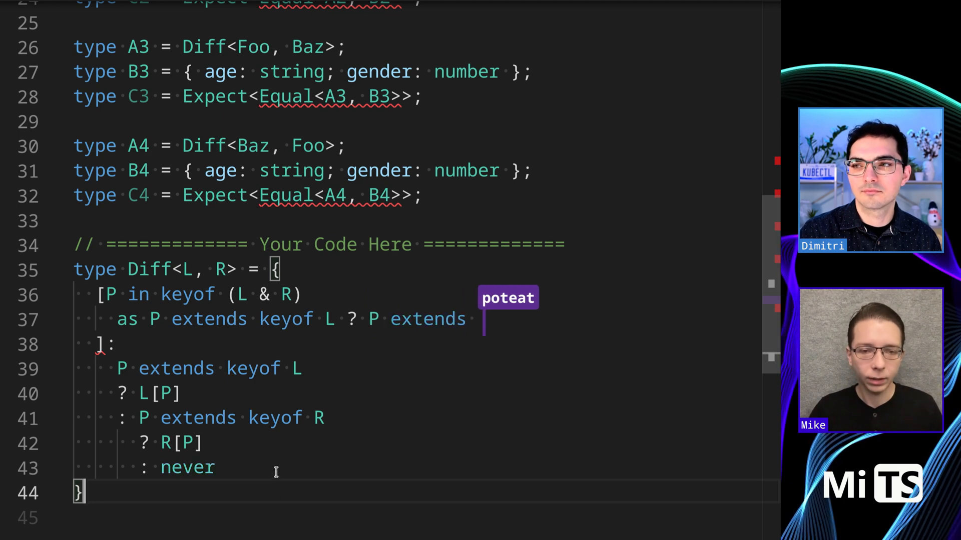
type("keyof R")
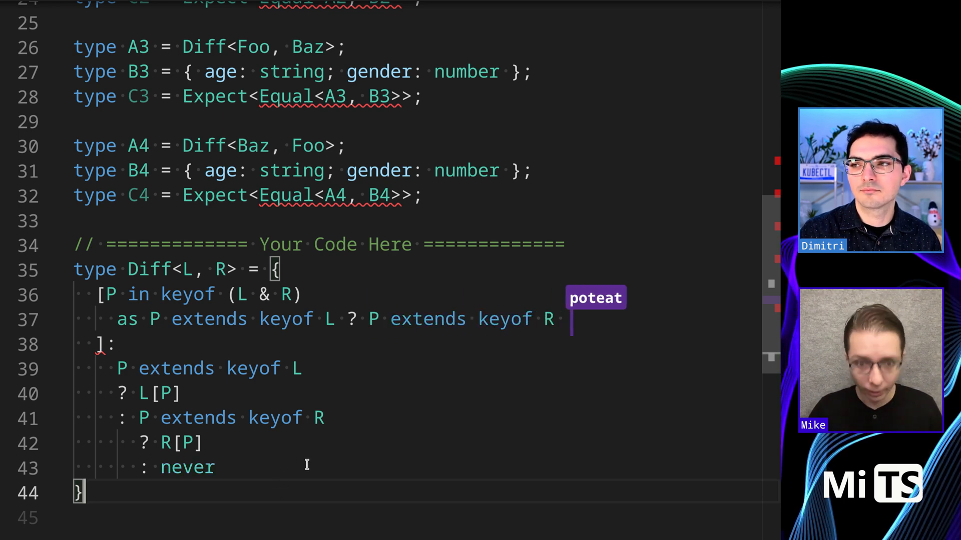
type("? never : P : P")
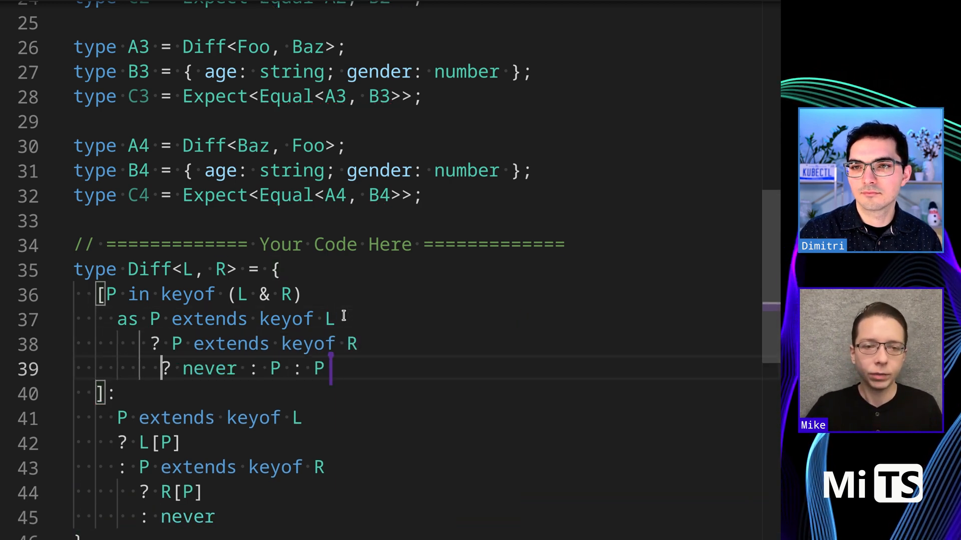
key("Enter")
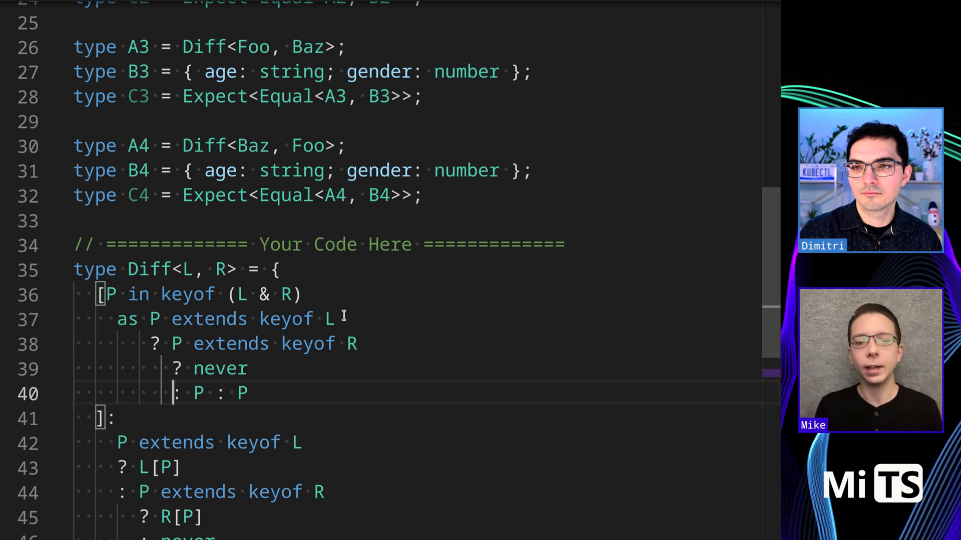
key("enter")
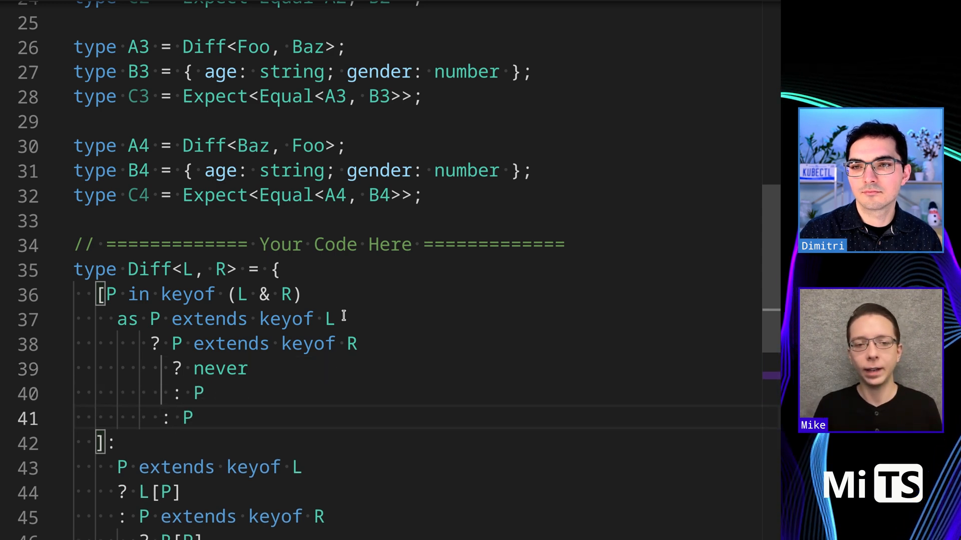
- Add a new remapping line as Exclude<P, keyof L & keyof R> beneath the commented conditional
scroll("down", 3)
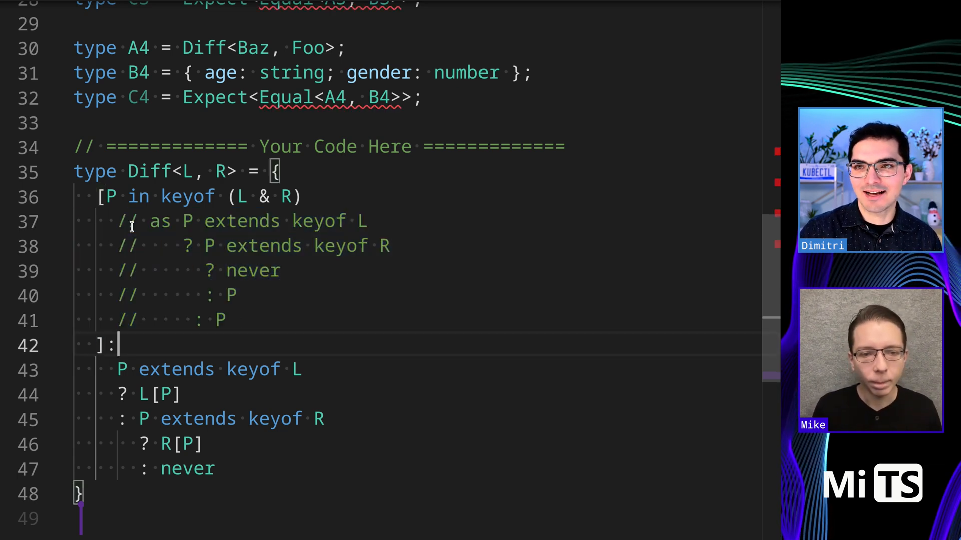
key("Enter")
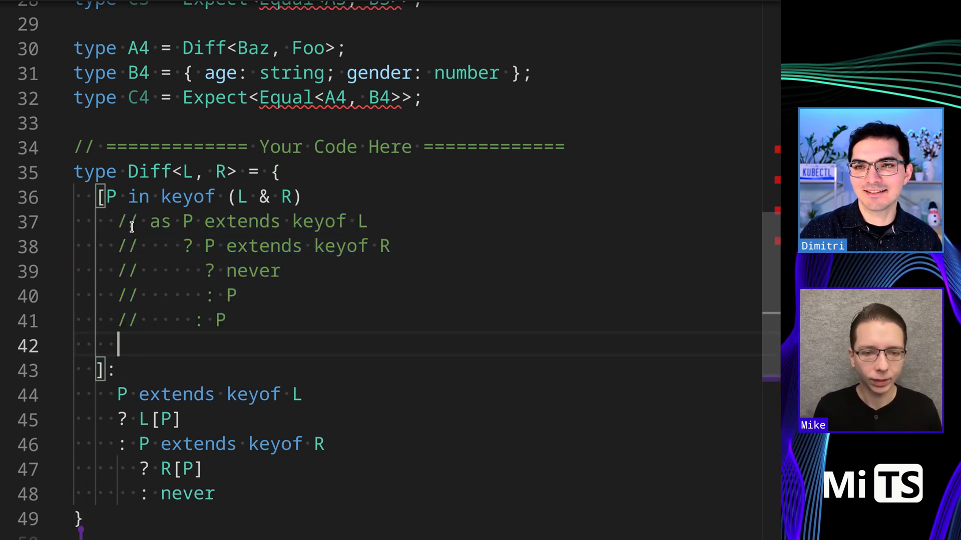
type("as")
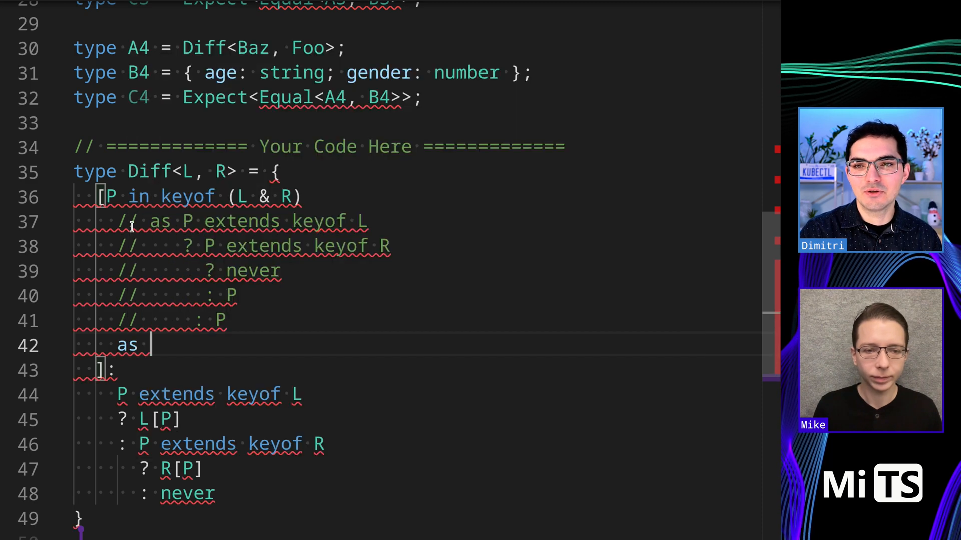
type("Exclud")
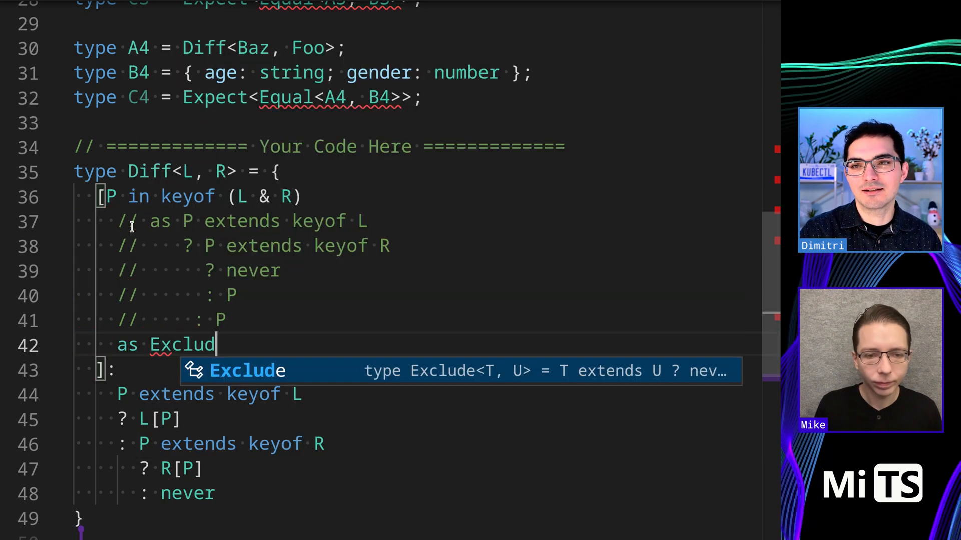
type("e<P")
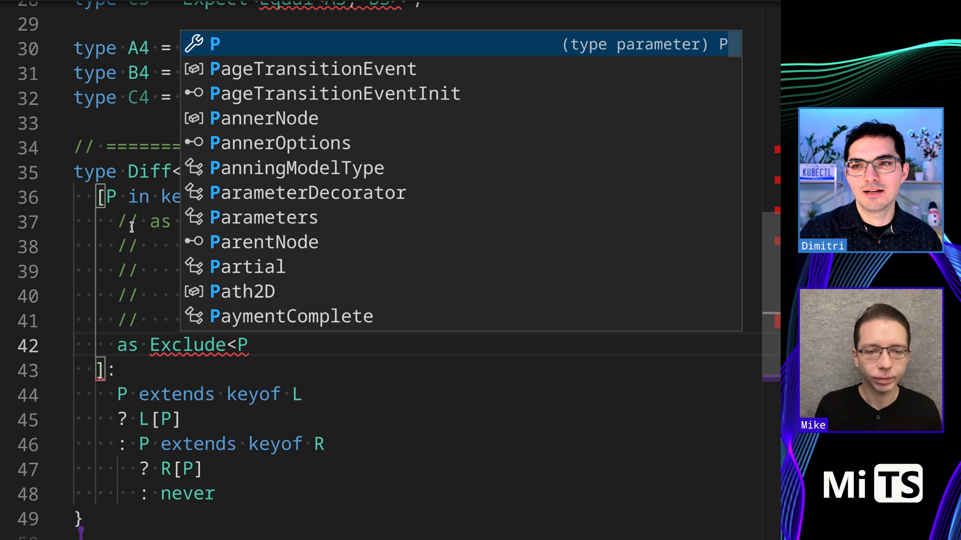
type(", keyof L &")
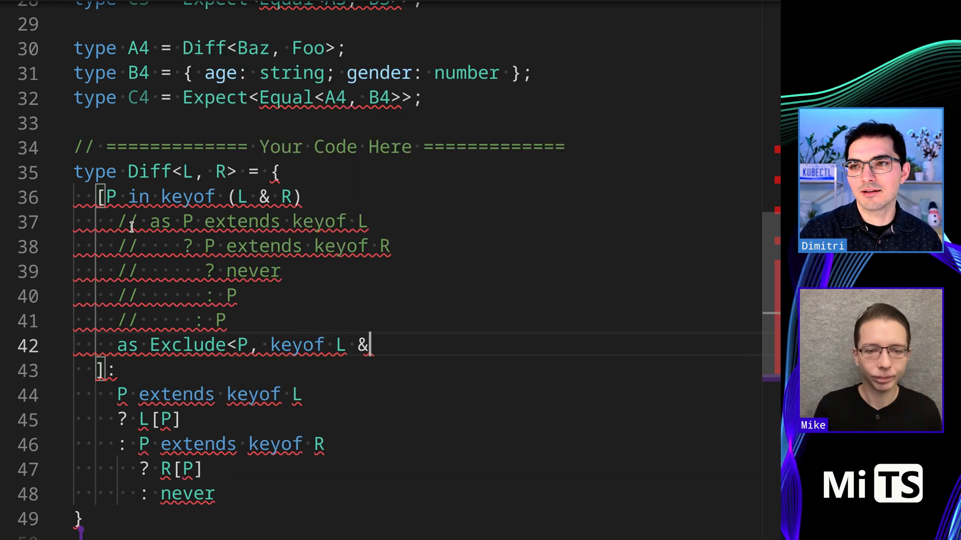
type("keyfo")
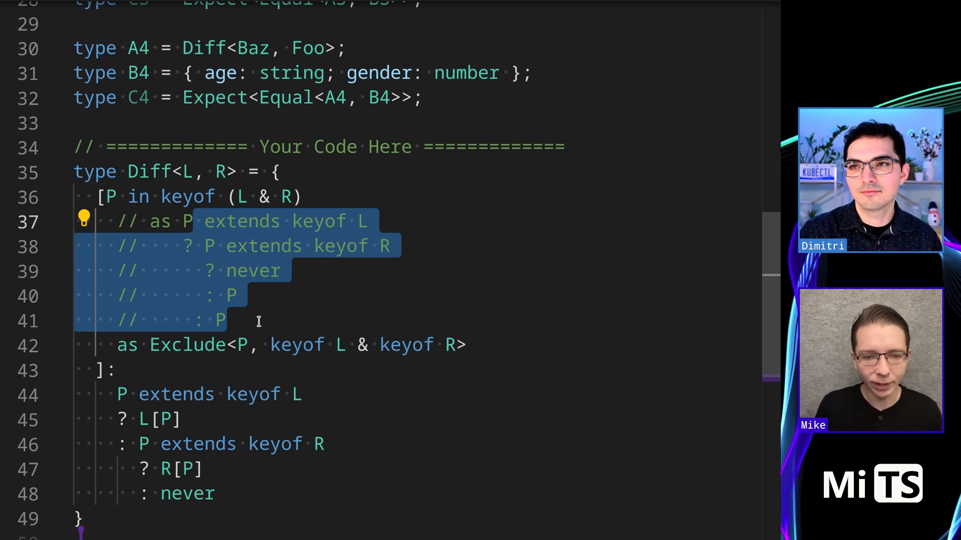
- Delete the commented remapping lines and comment out the earlier Diff definition
key("Delete")
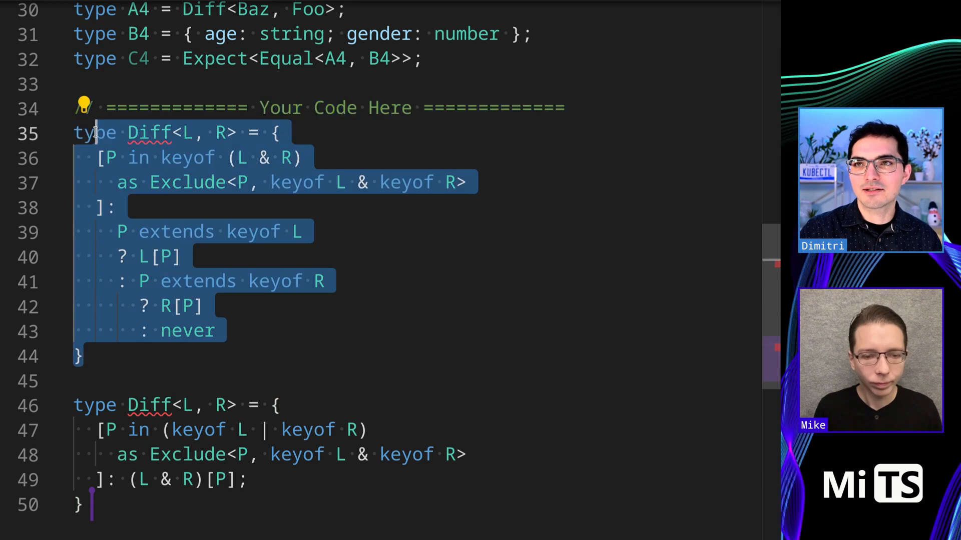
key("ctrl+/")
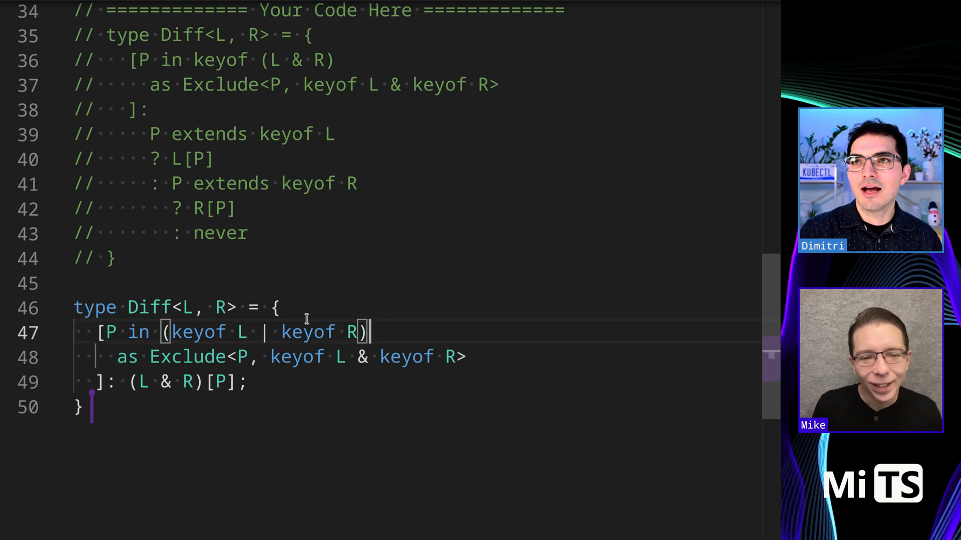
- Swap which Diff definition is commented out and scroll back up to it
key("ctrl+/")
type("|")
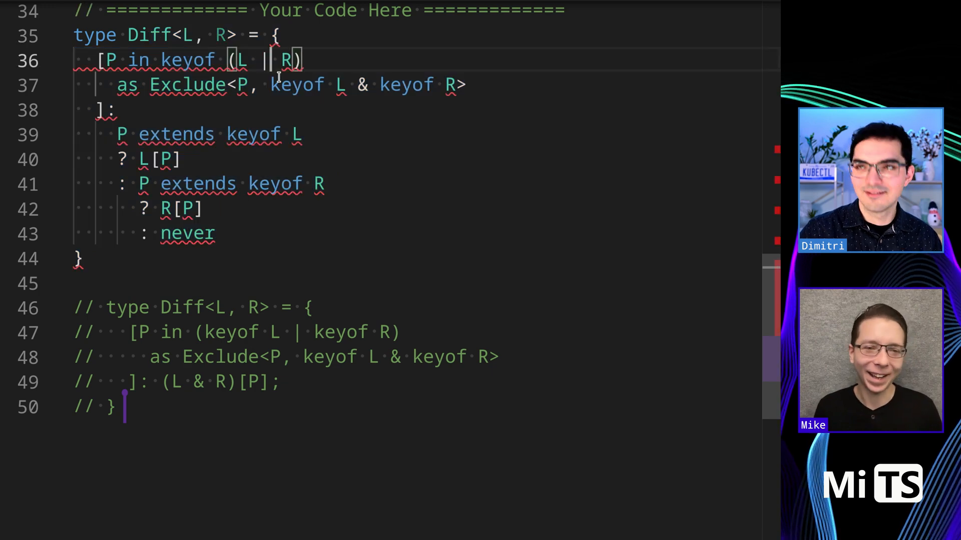
scroll("up", 3)
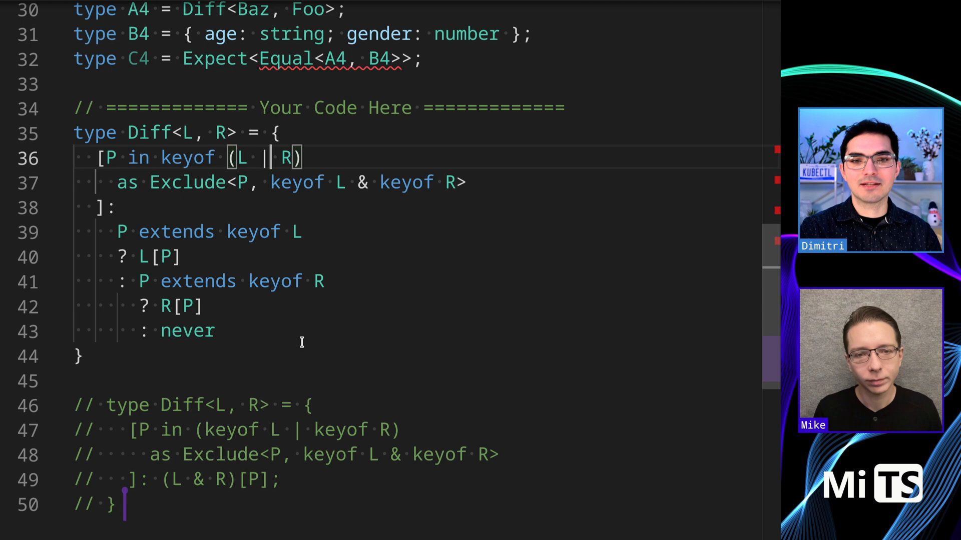
mouse_move(300, 239)
type("&")
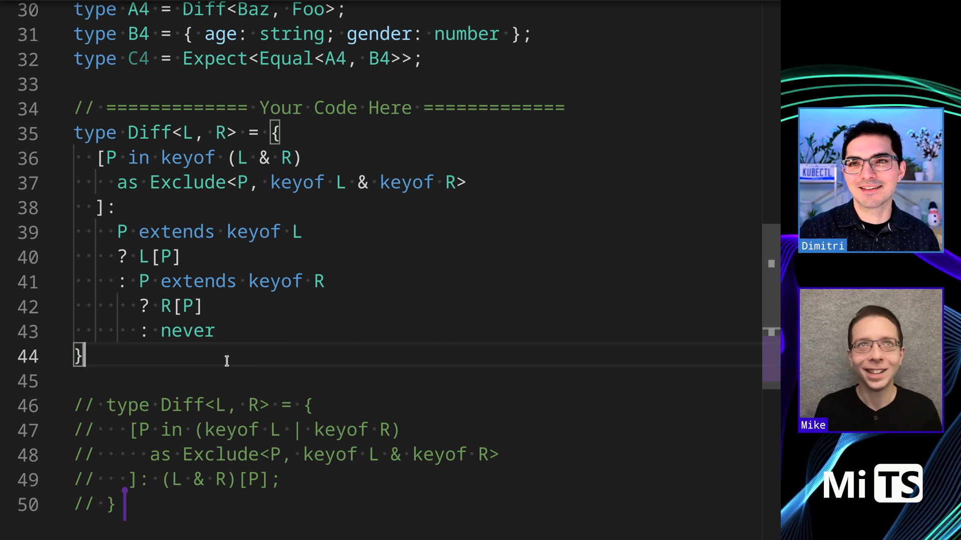
mouse_move(143, 361)
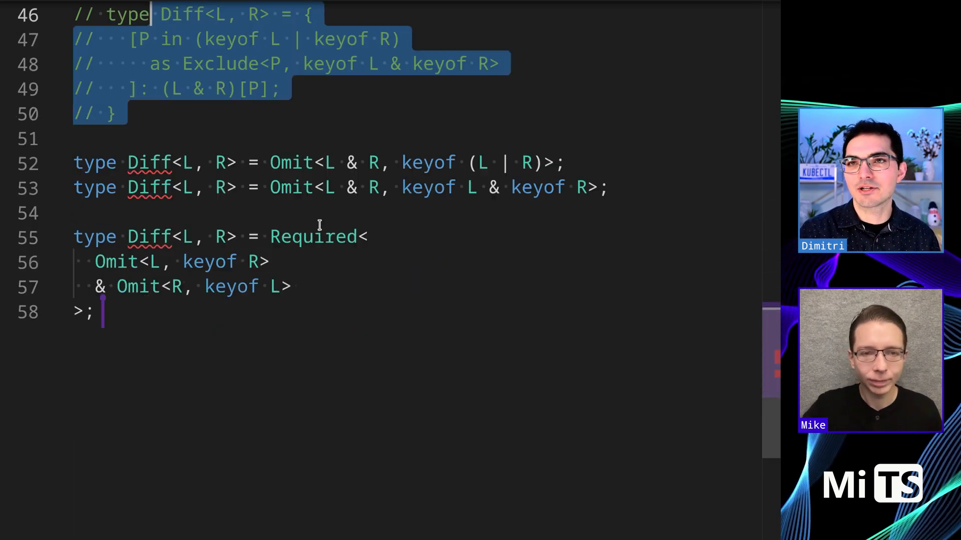
mouse_move(312, 236)
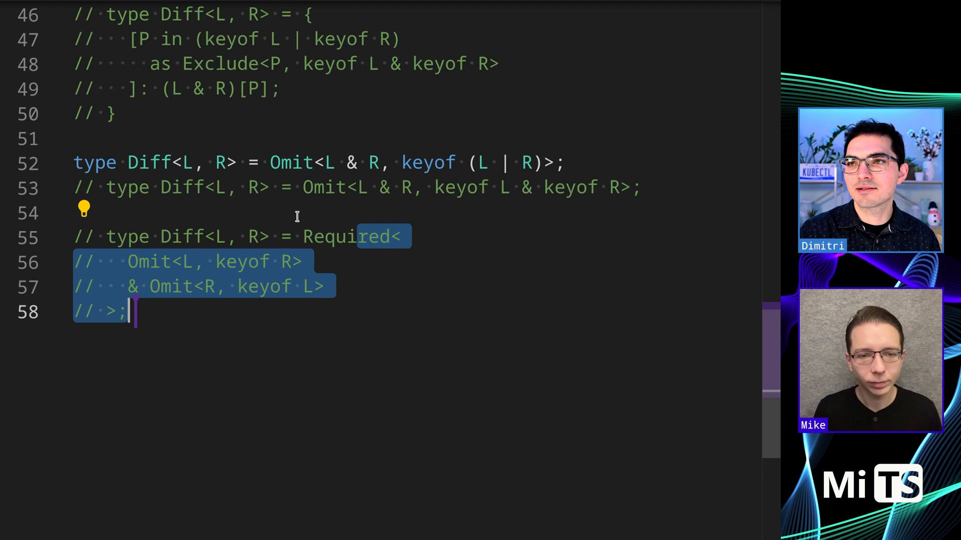
- Start the example declarations below Diff and select the word Required in the Diff type
key("Enter")
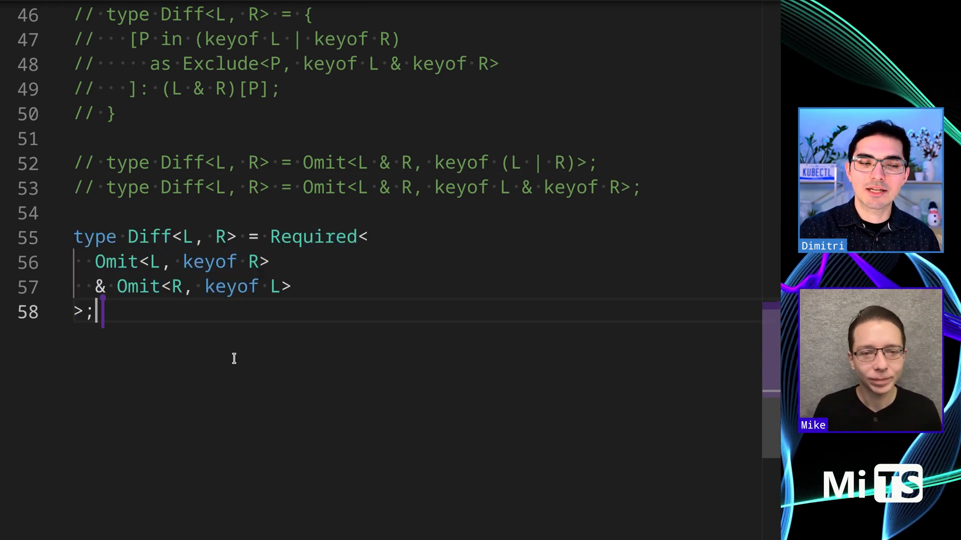
mouse_move(342, 276)
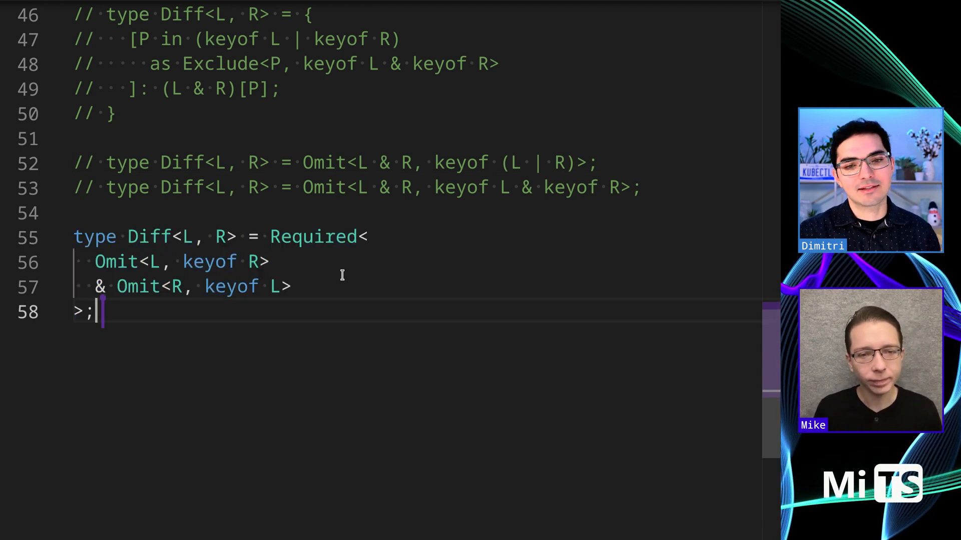
double_click(312, 236)
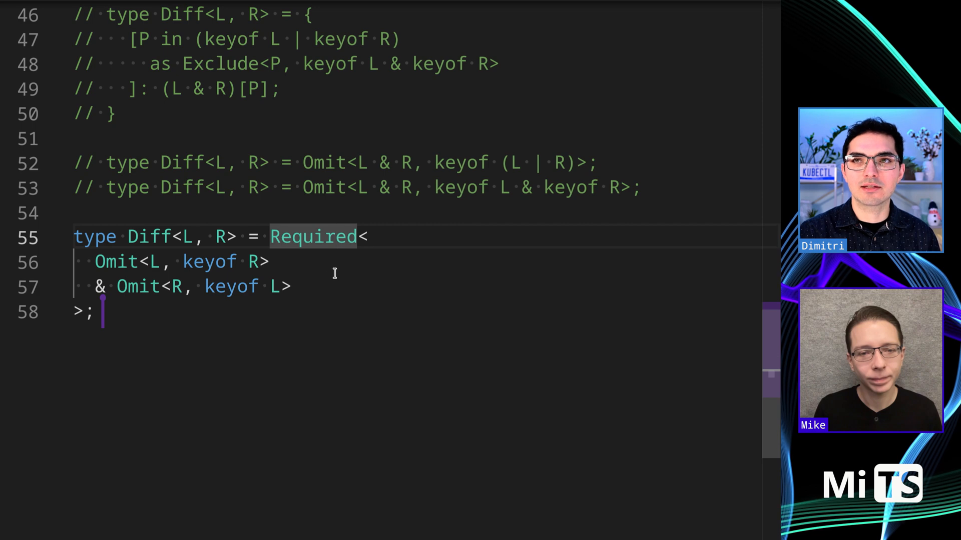
mouse_move(323, 286)
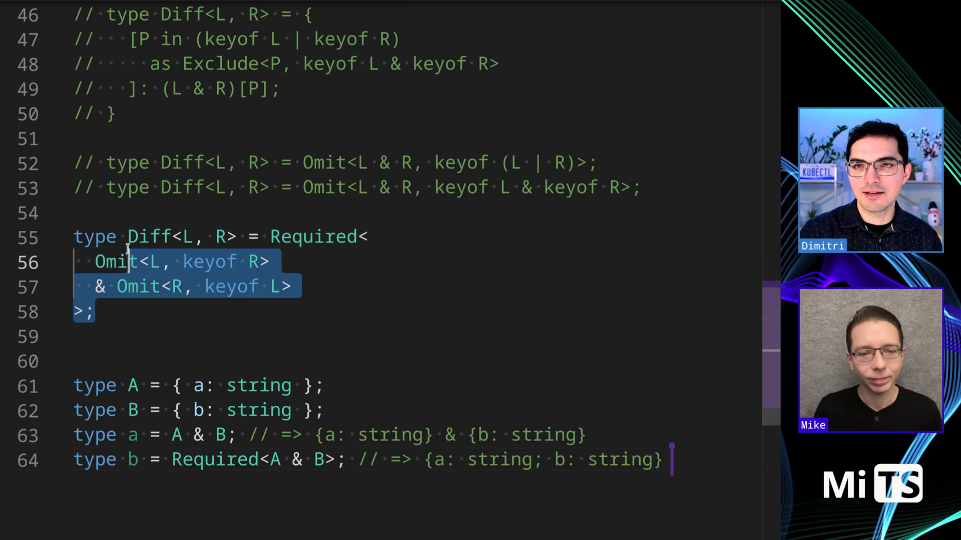
key("ctrl+/")
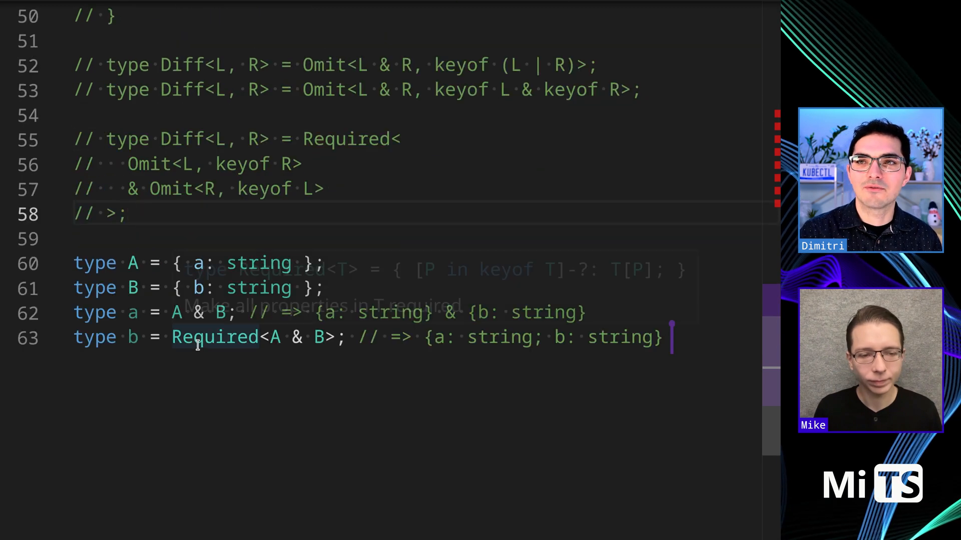
left_click_drag(205, 163, 127, 214)
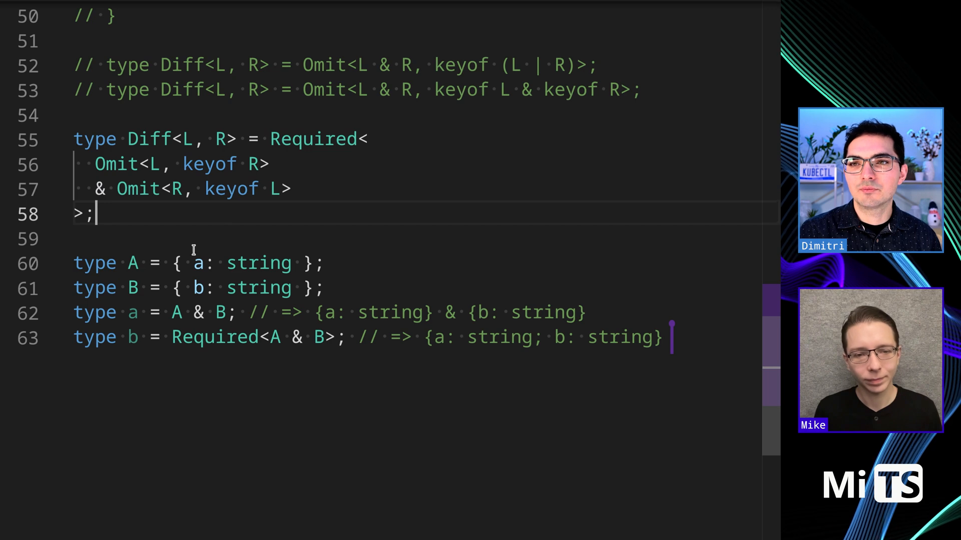
double_click(243, 263)
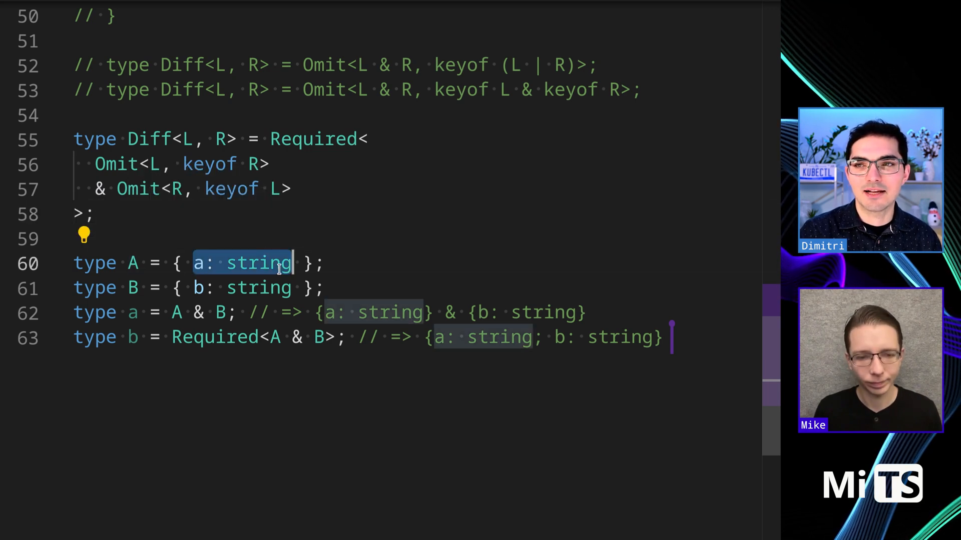
left_click(408, 239)
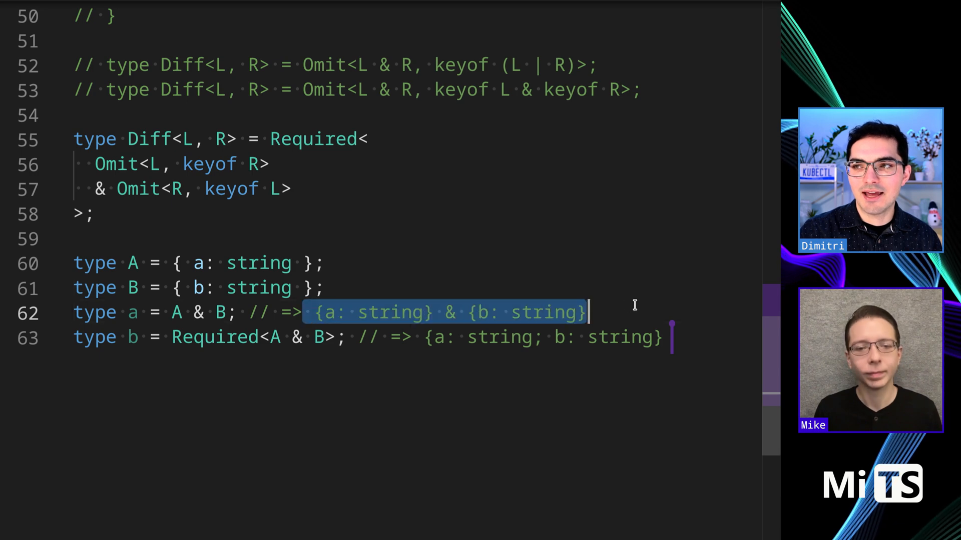
left_click(308, 352)
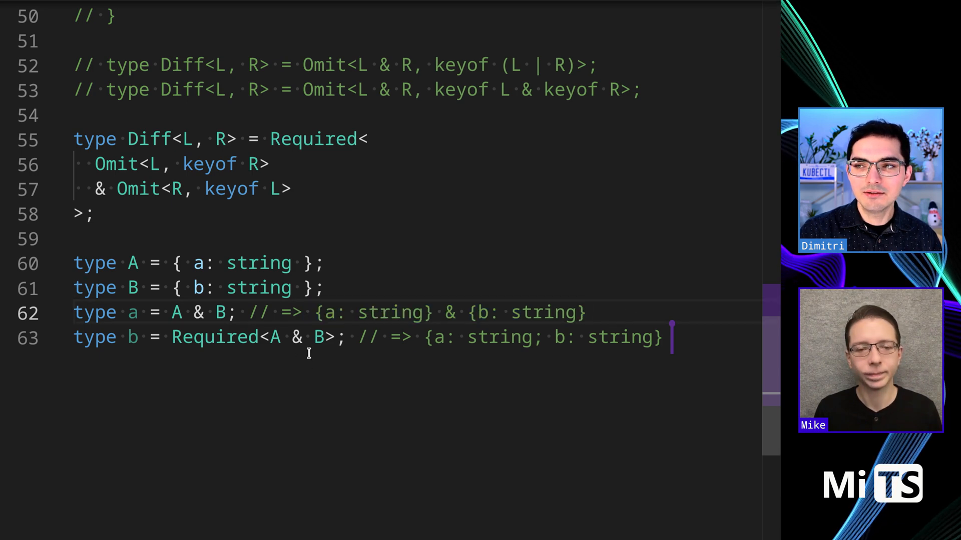
mouse_move(464, 482)
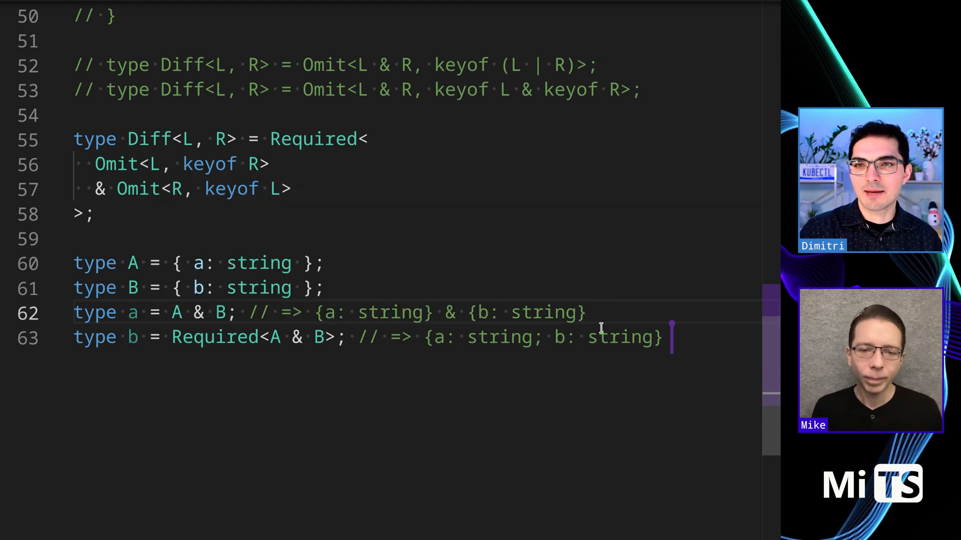
type("constx")
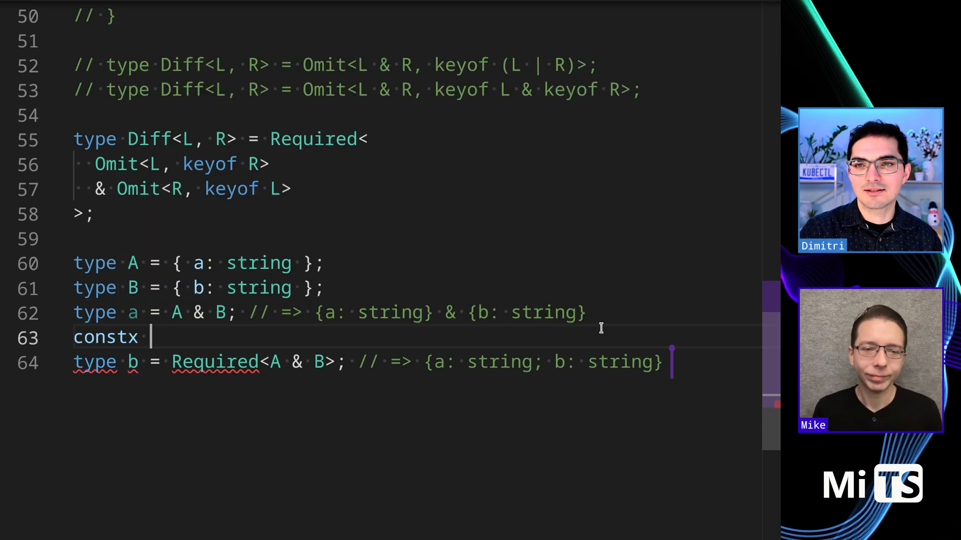
type("x: a")
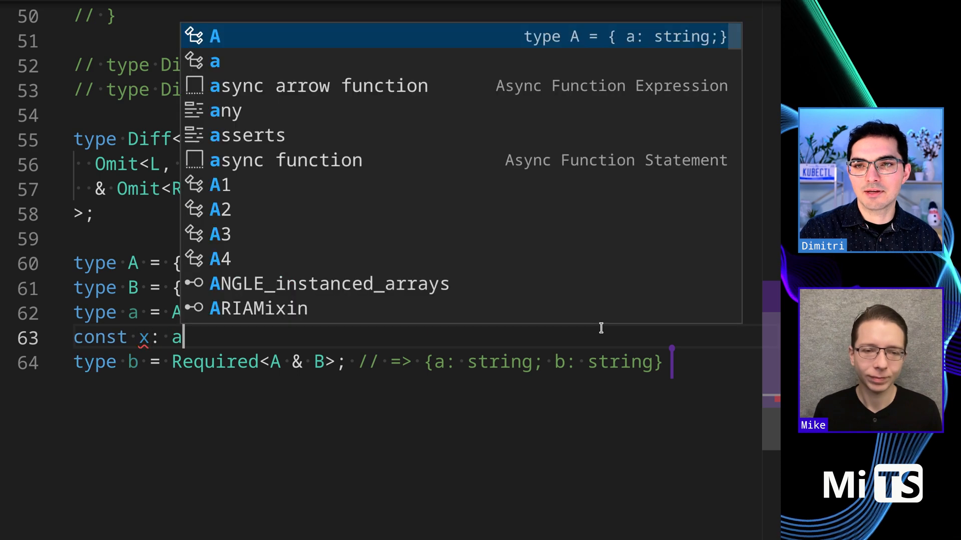
type("= {")
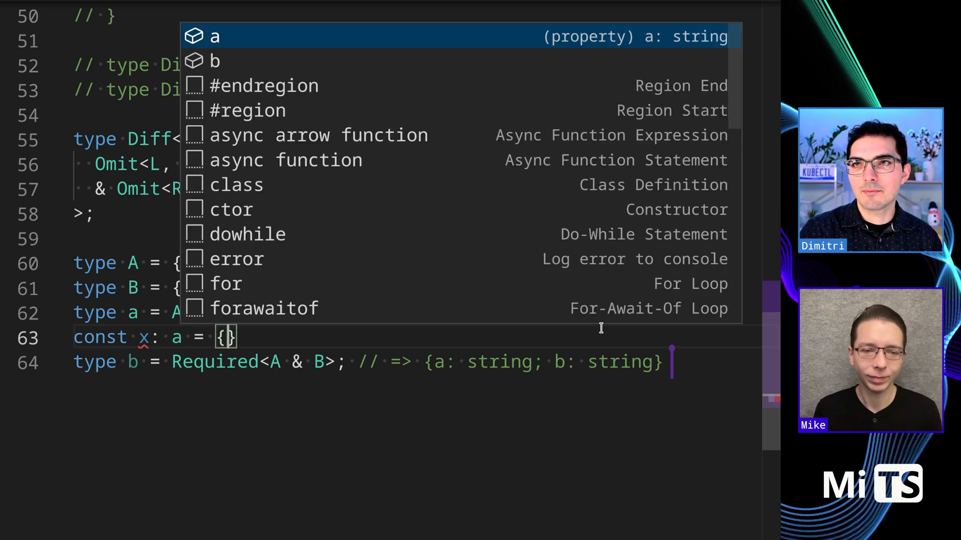
type("a: string, b: s")
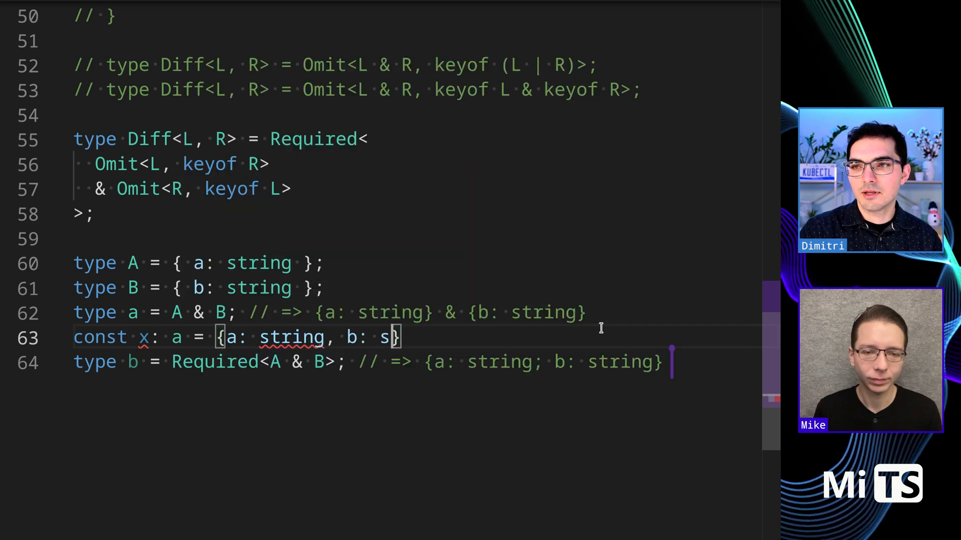
type("tring")
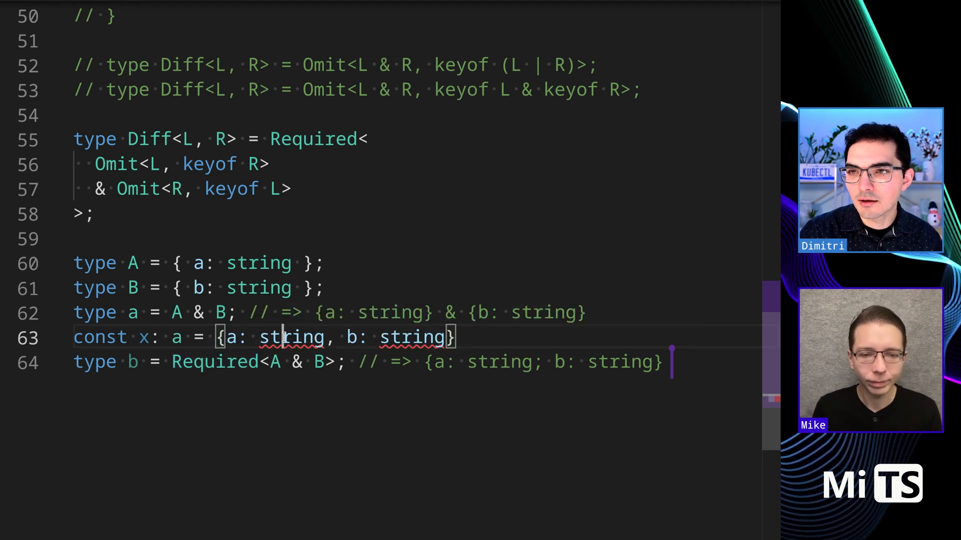
type("'a'")
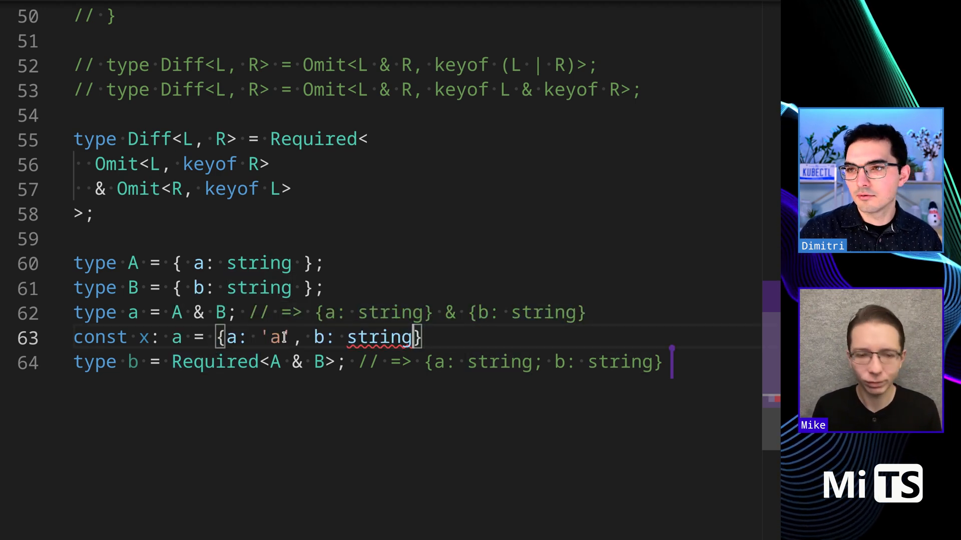
type("'a'")
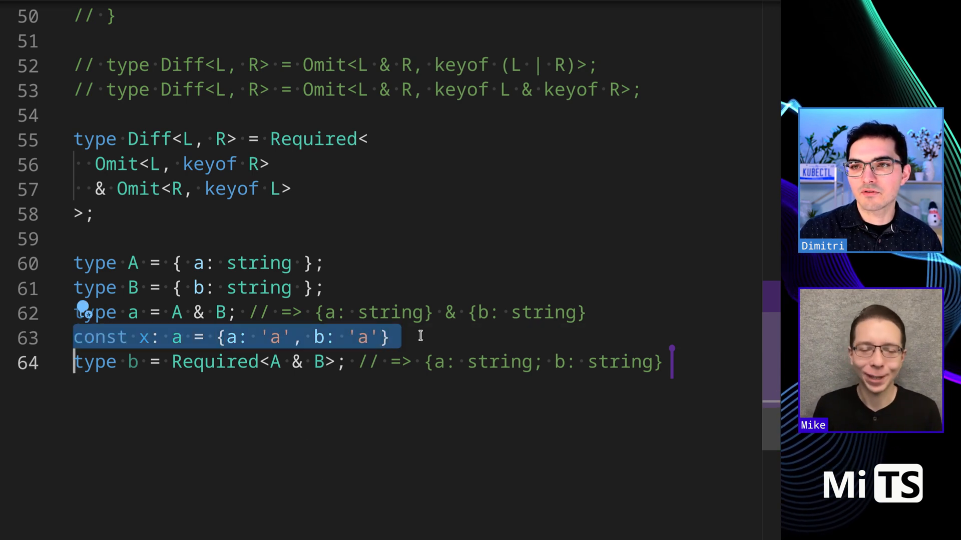
key("Delete")
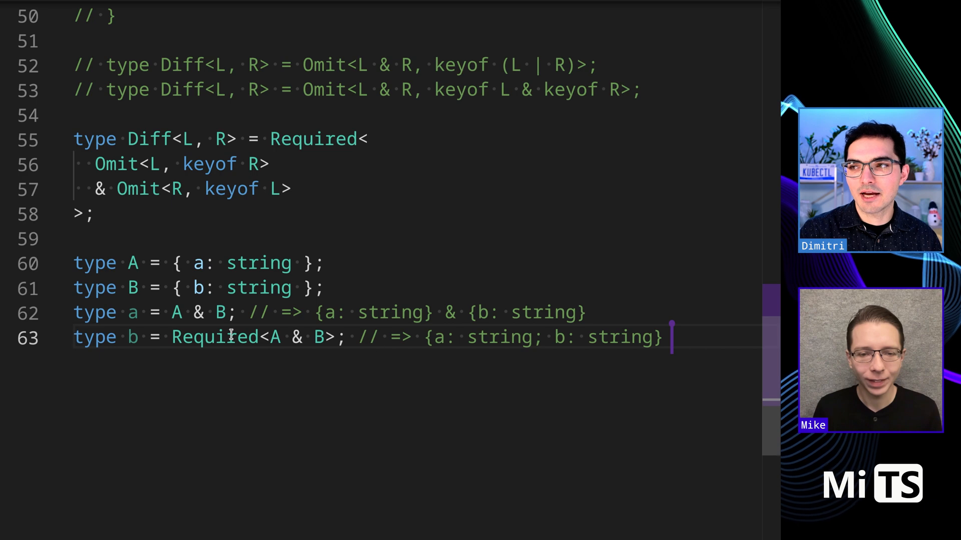
mouse_move(369, 463)
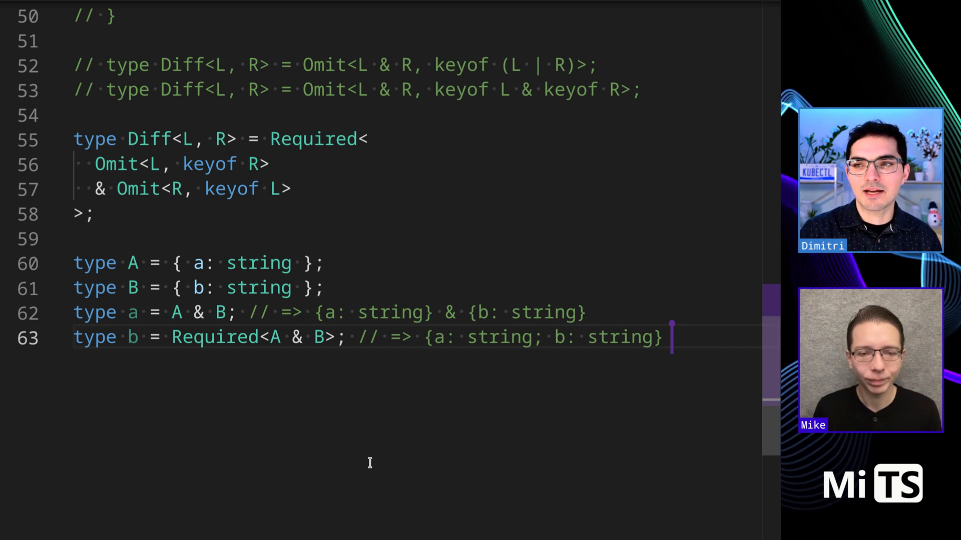
- Rename the custom Required<T> mapped type to Squish so b uses Squish<A & B>, then clear the selections
double_click(214, 337)
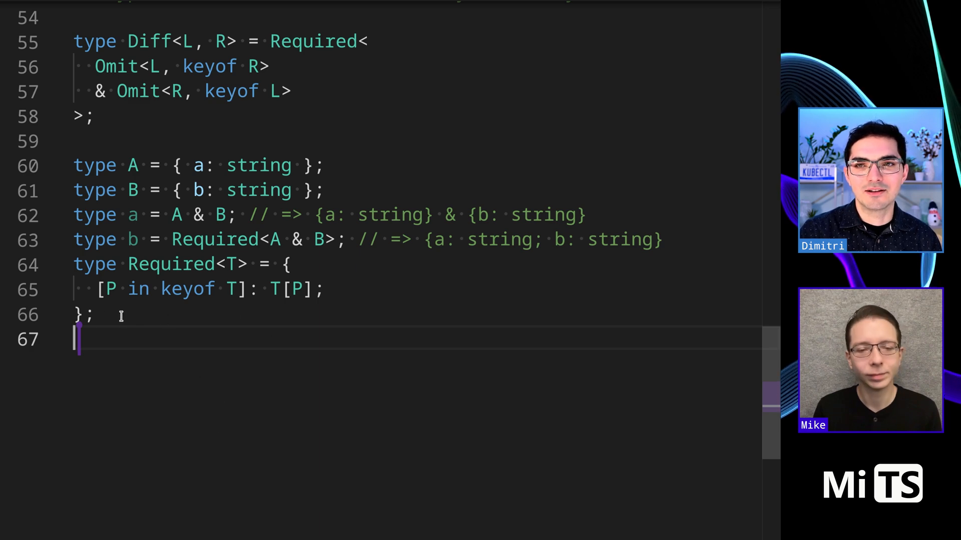
double_click(214, 240)
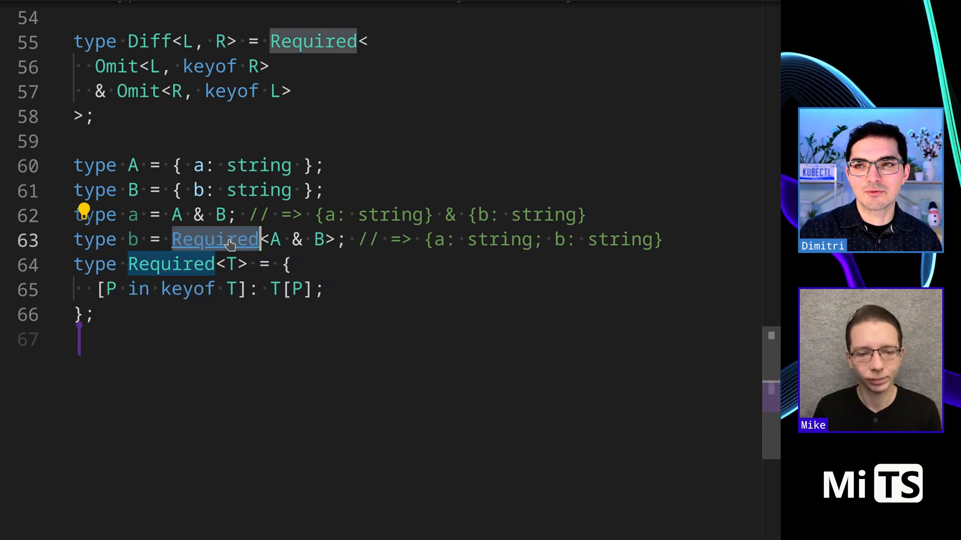
type("Sq")
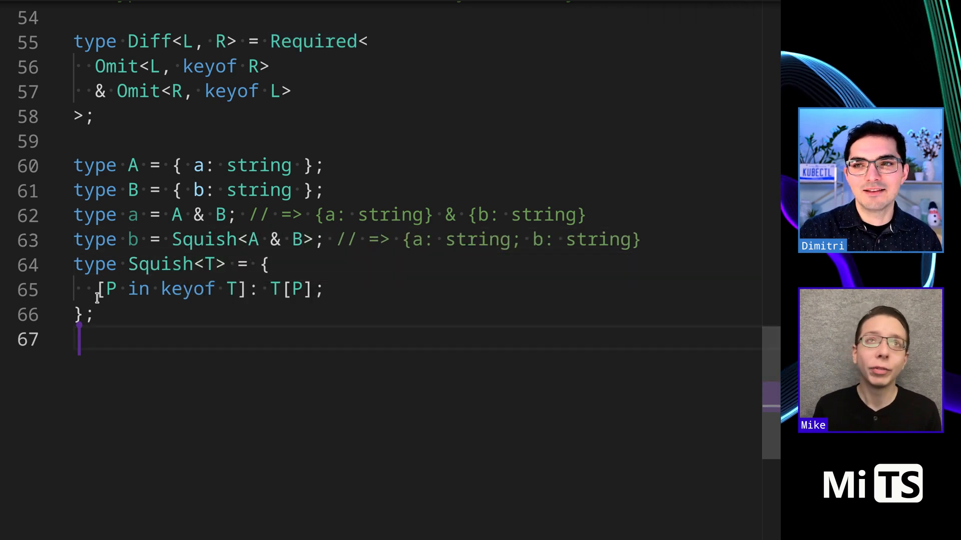
mouse_move(166, 337)
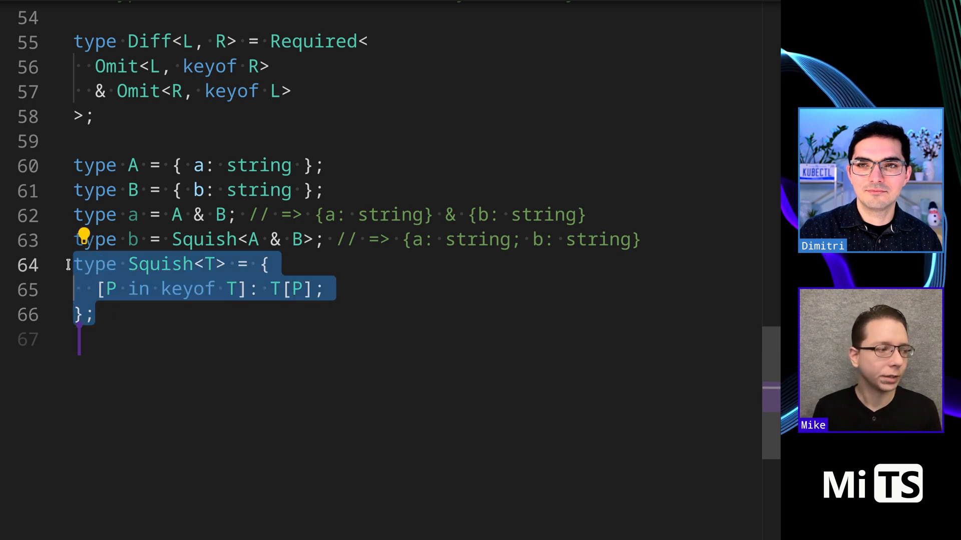
left_click(141, 340)
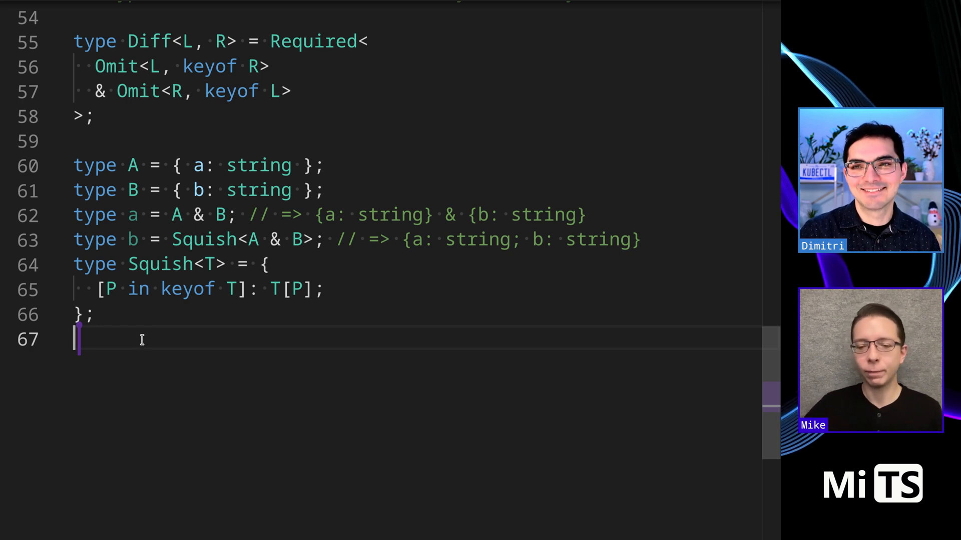
left_click(405, 240)
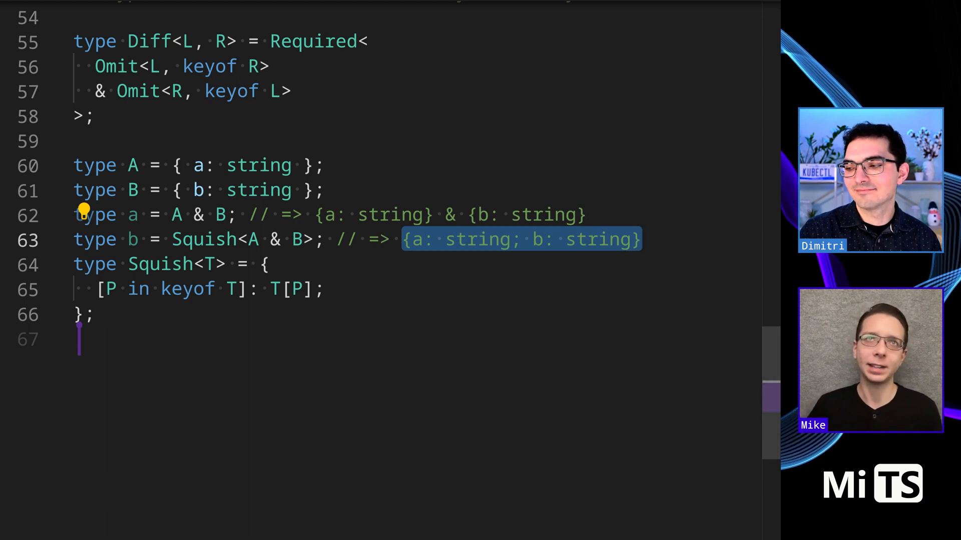
left_click(323, 336)
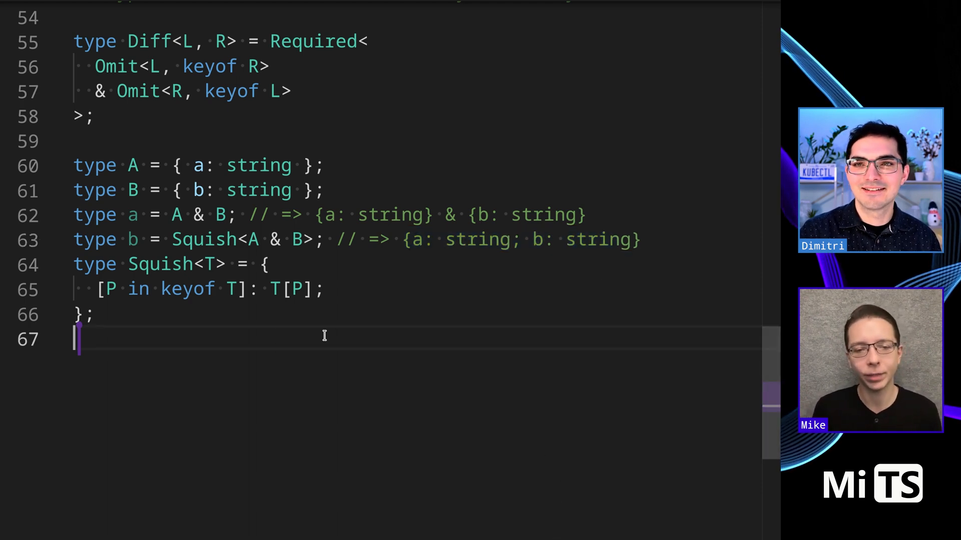